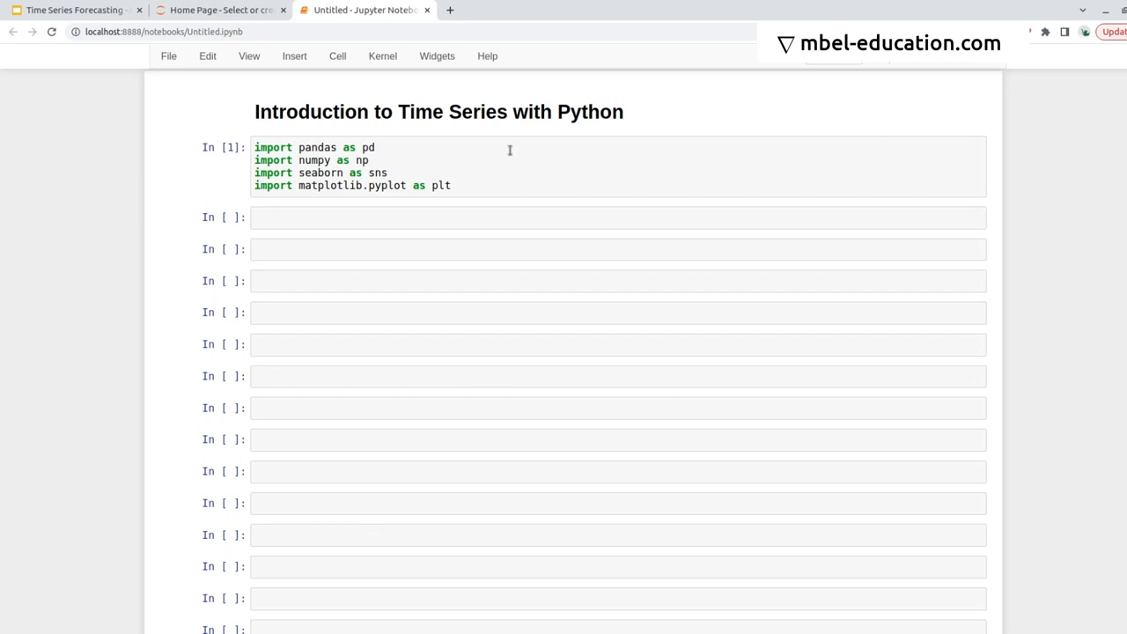
Load air_passengers.csv into df with pd.read_csv and run the cell to display it.
text(df = pd.read_csv("air_passengers.csv"))
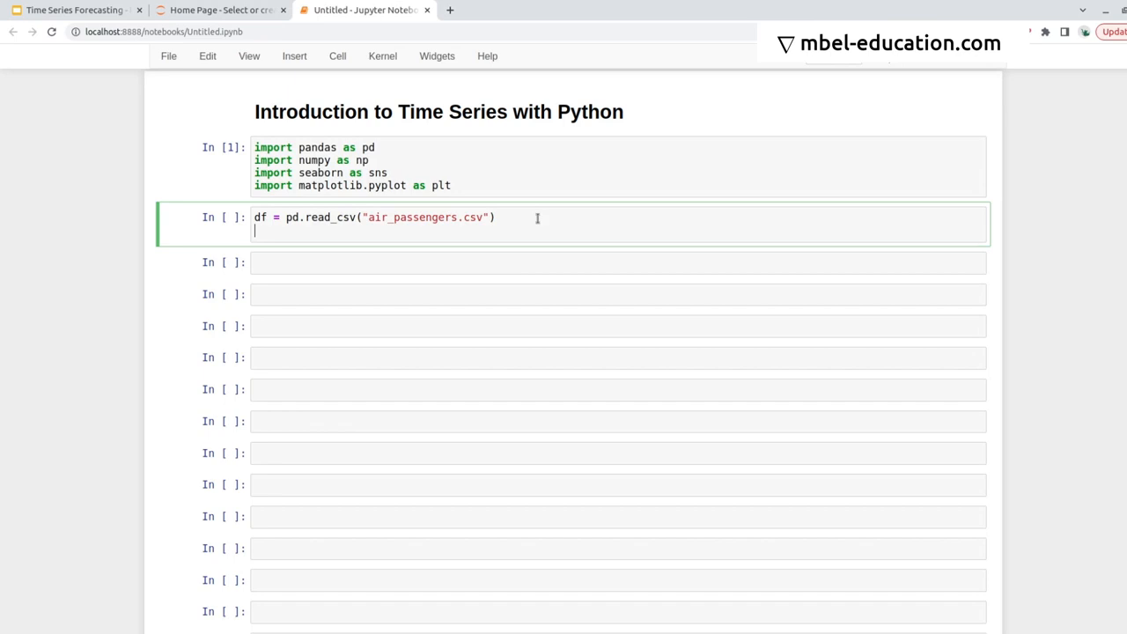
key(shift+enter)
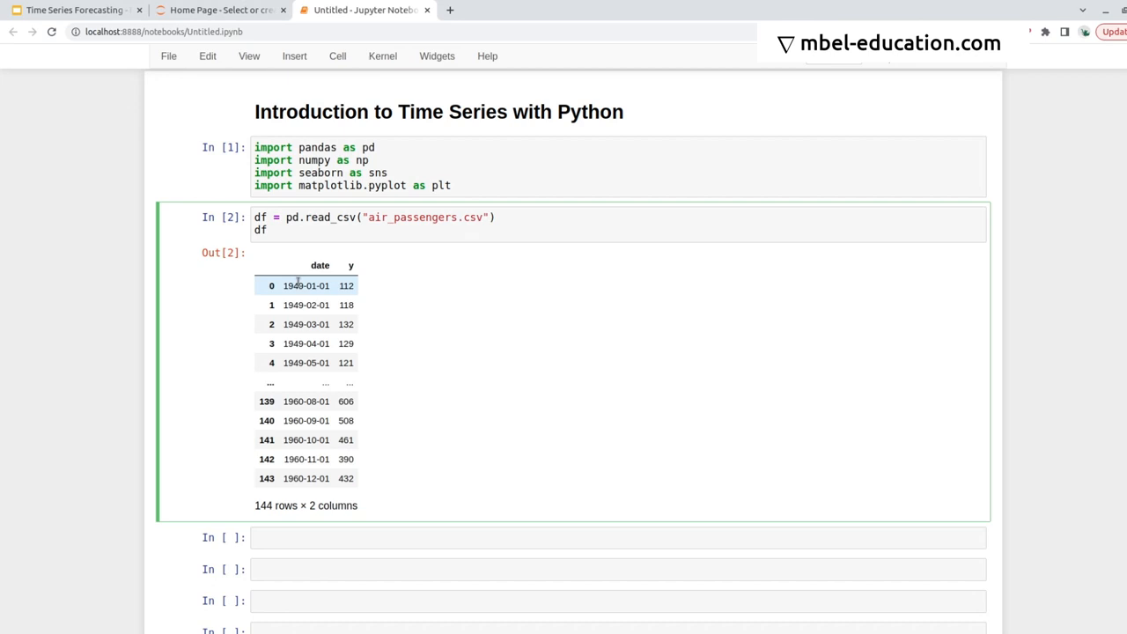
click(346, 229)
text(df.dtypes)
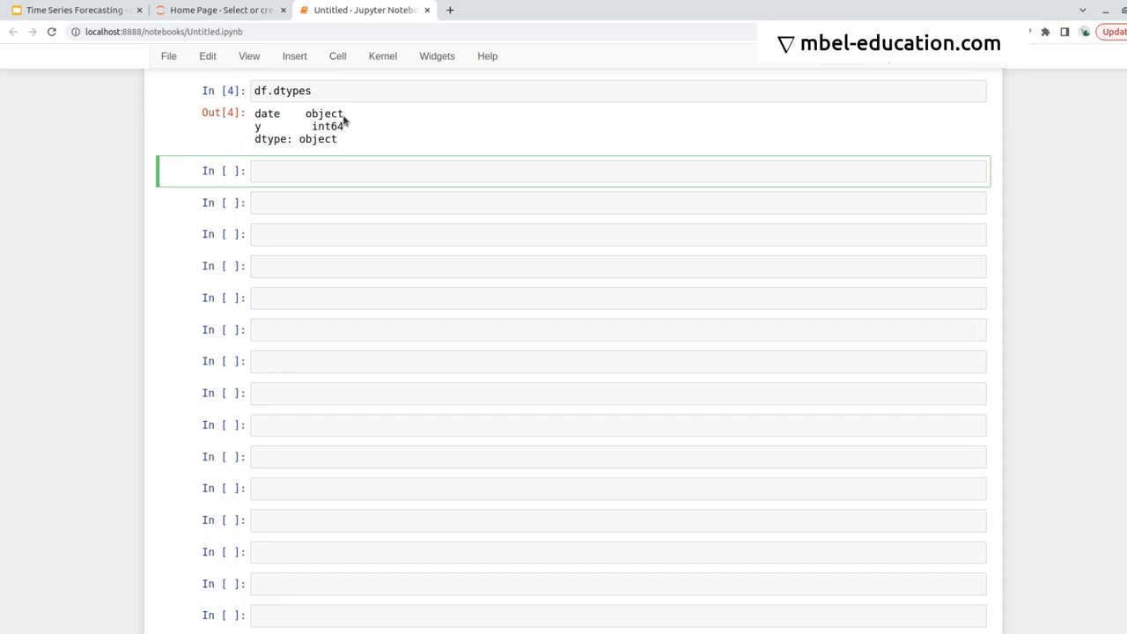
Convert df['date'] to datetime and start a df.plot call on date.
text(df['date'] = pd.to_datetime(df.date)
click(618, 203)
text(df.dtypes)
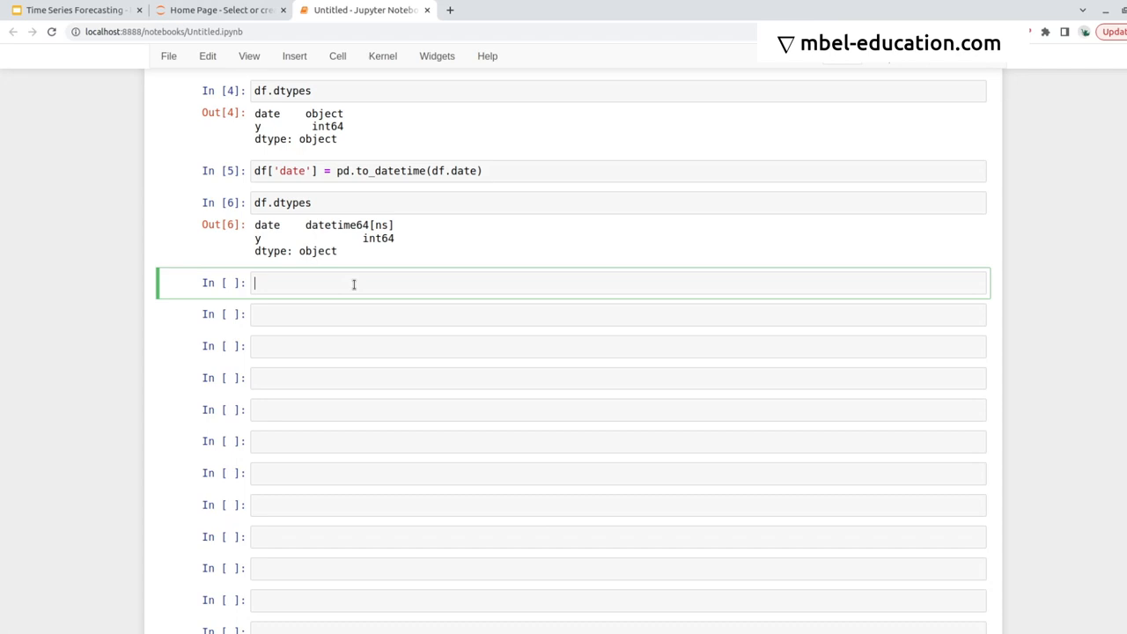
text(df.plot(x))
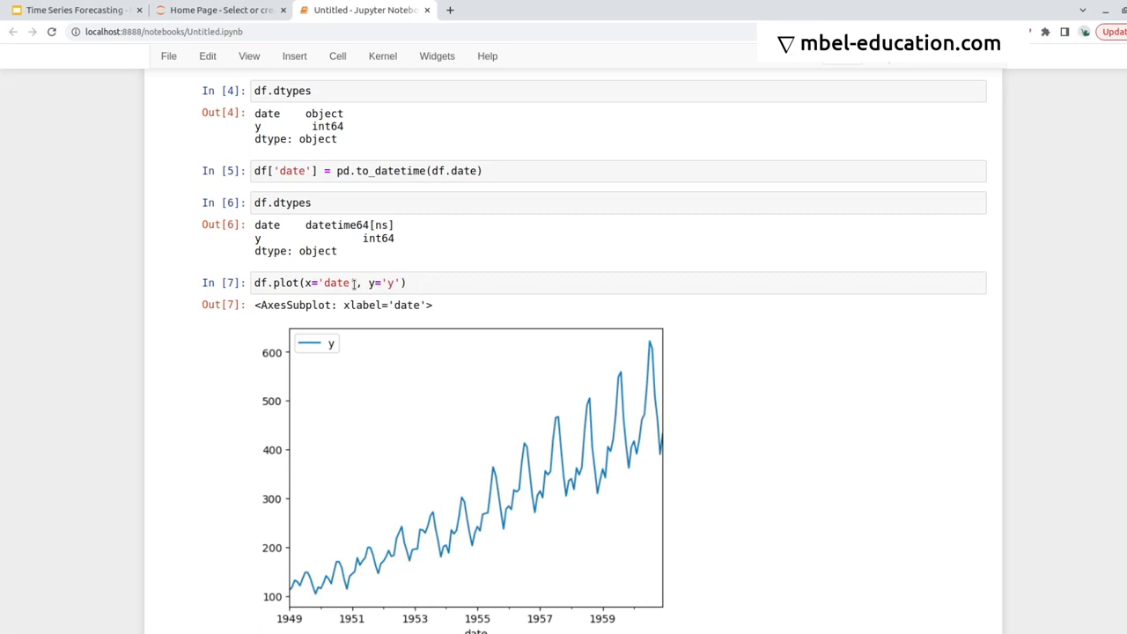
Scroll down to view the 1949–1960 passenger line chart.
scroll(down, 3)
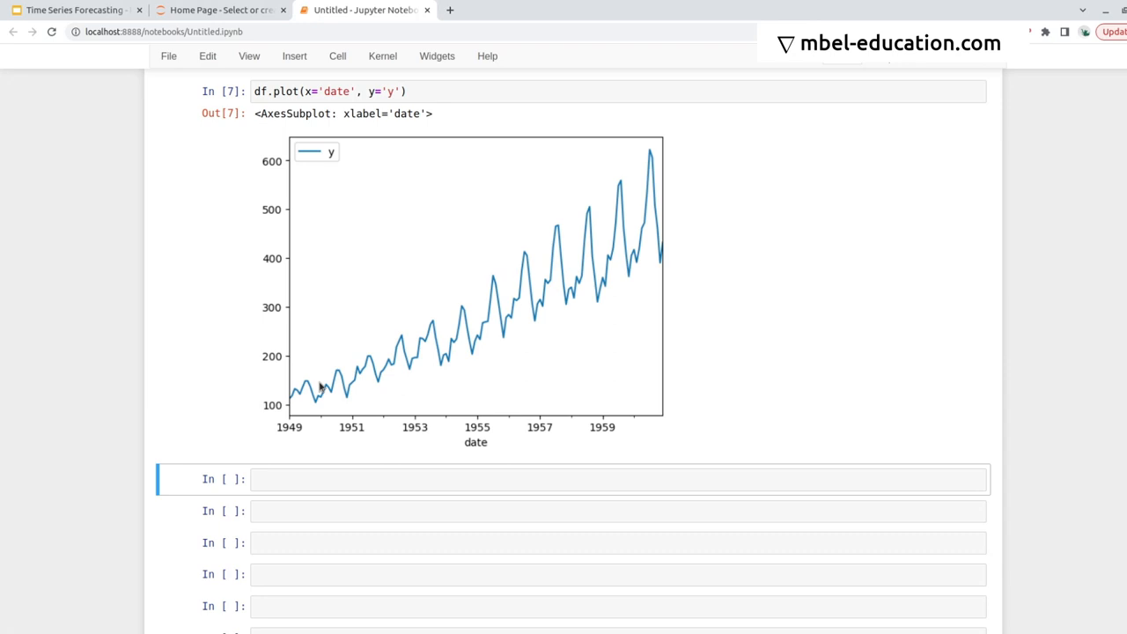
mouse_move(680, 122)
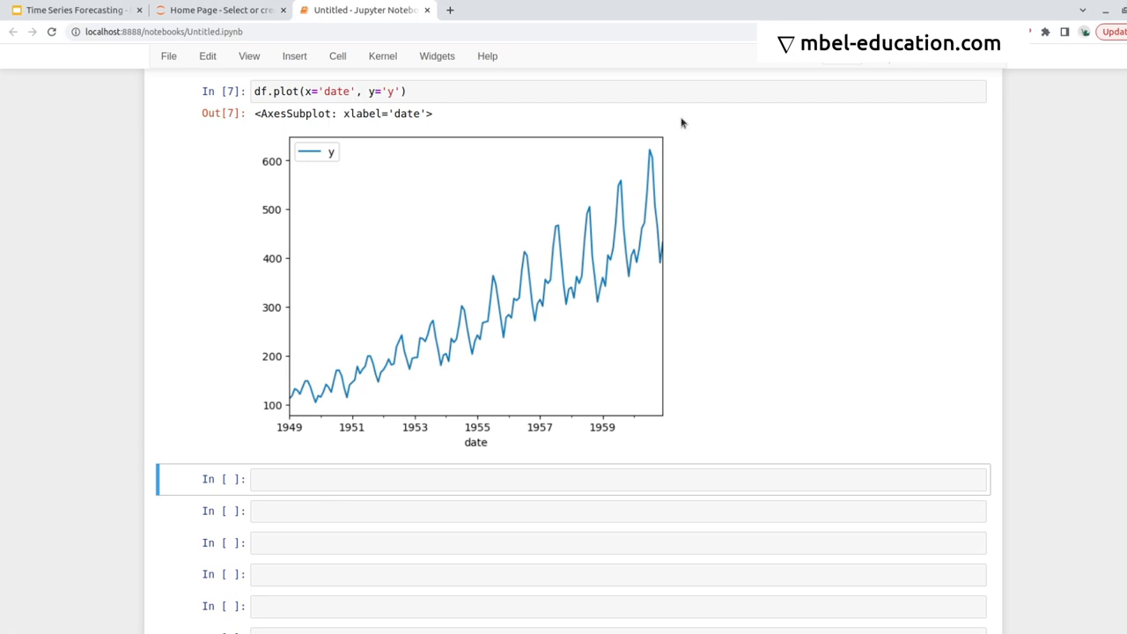
mouse_move(655, 235)
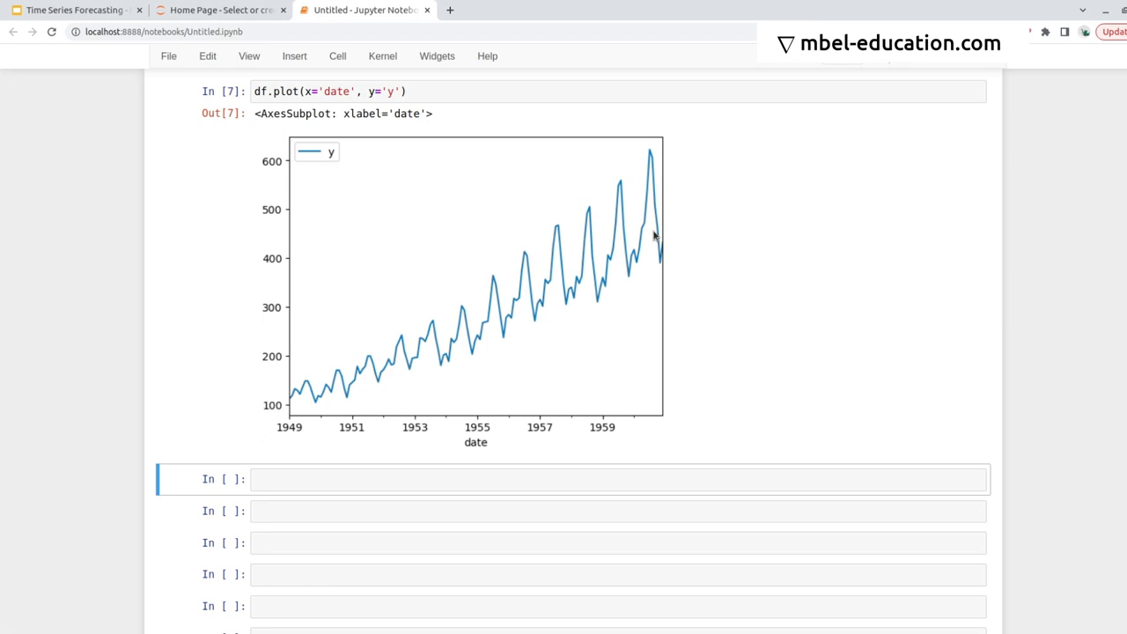
mouse_move(655, 161)
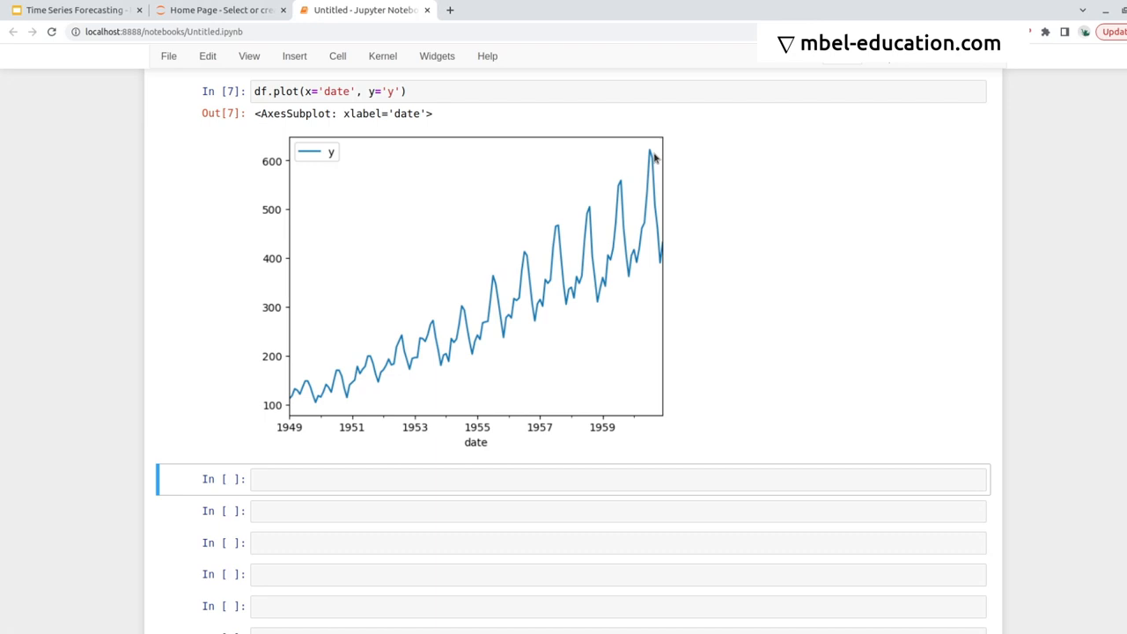
mouse_move(678, 203)
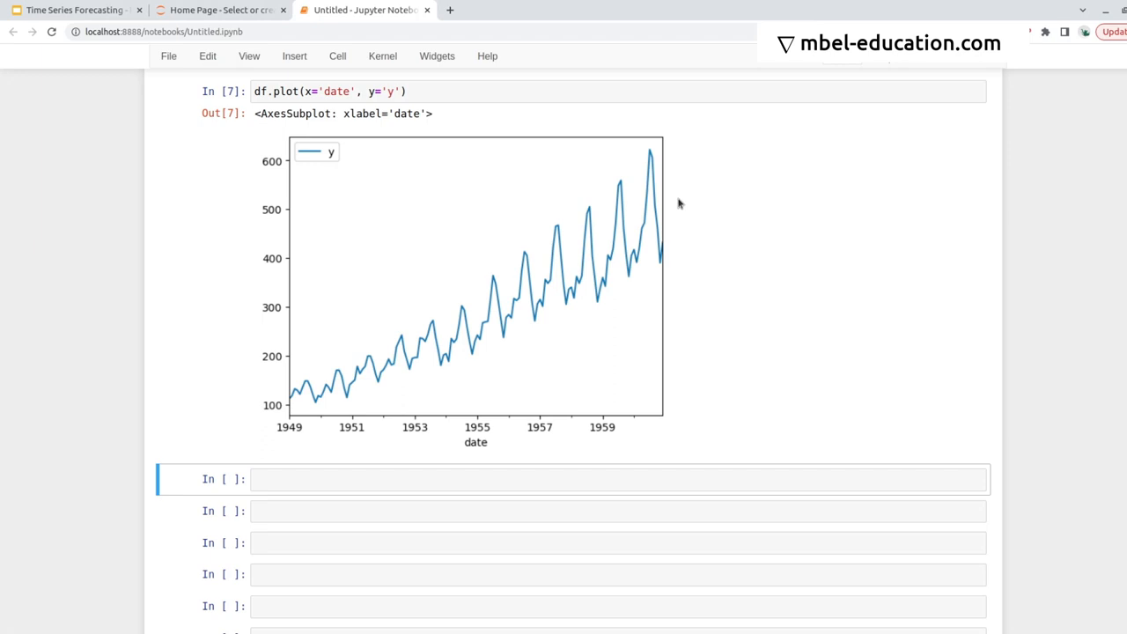
mouse_move(321, 469)
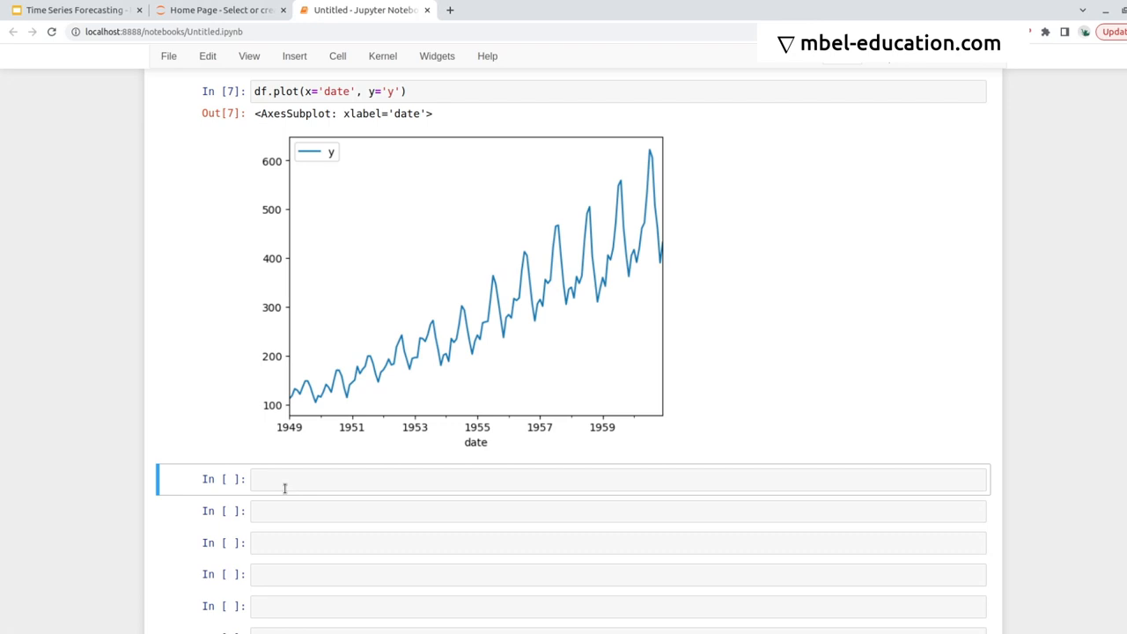
scroll(down, 3)
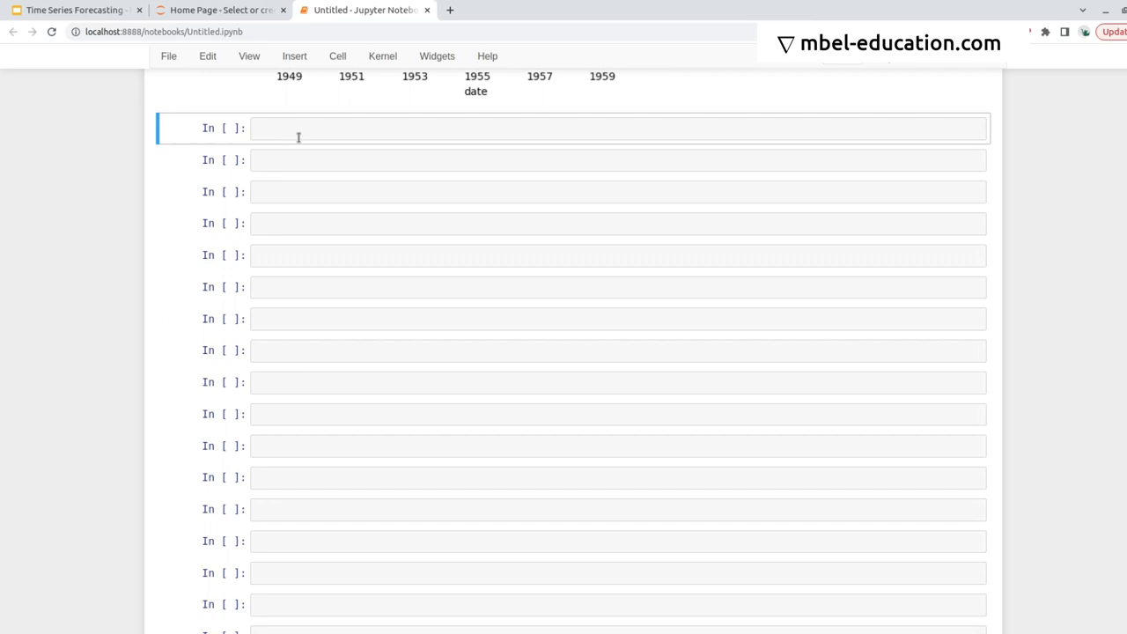
Add y_log as np.log of passengers and plot y_log against date.
text(df['y_log'] = np.log(df.y)
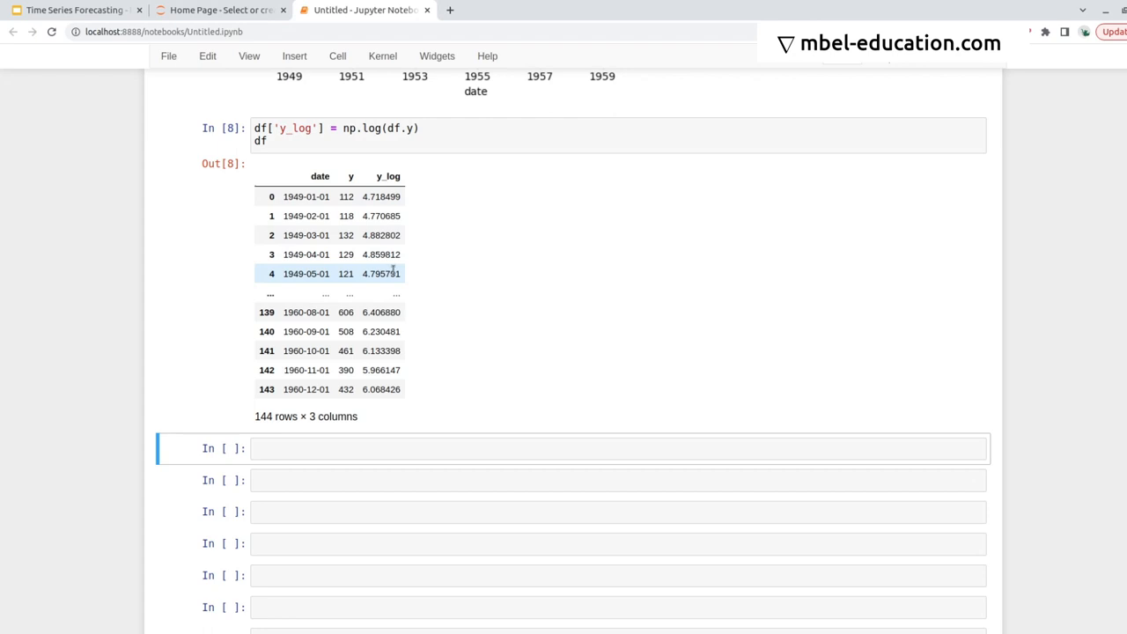
text(df.plot())
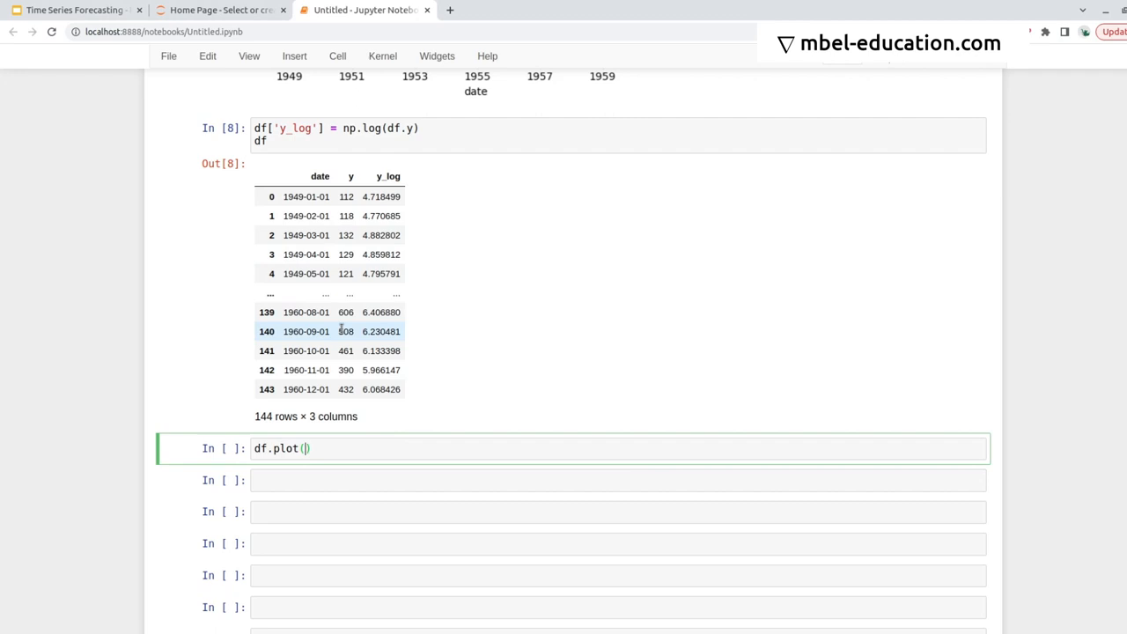
text(x='date', y='y_log')
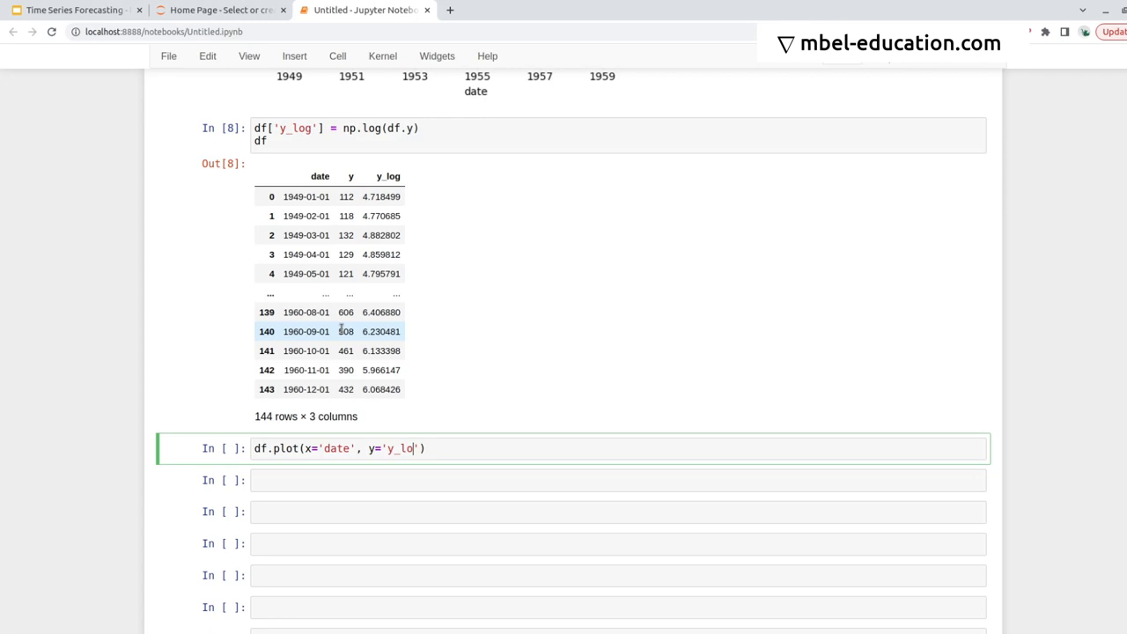
key(shift+enter)
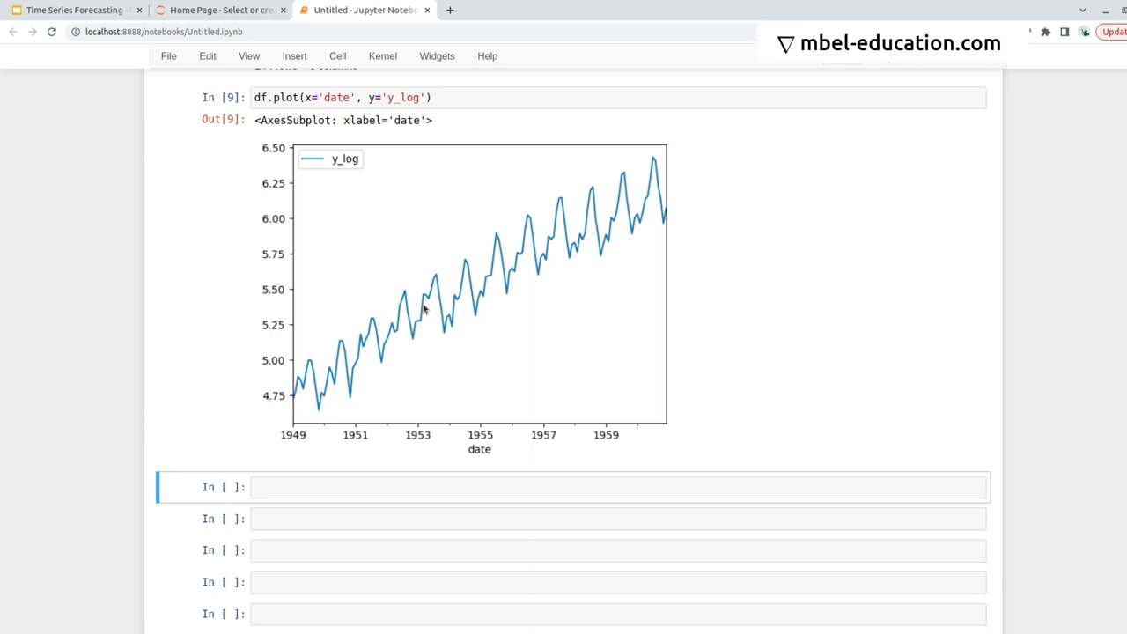
mouse_move(441, 289)
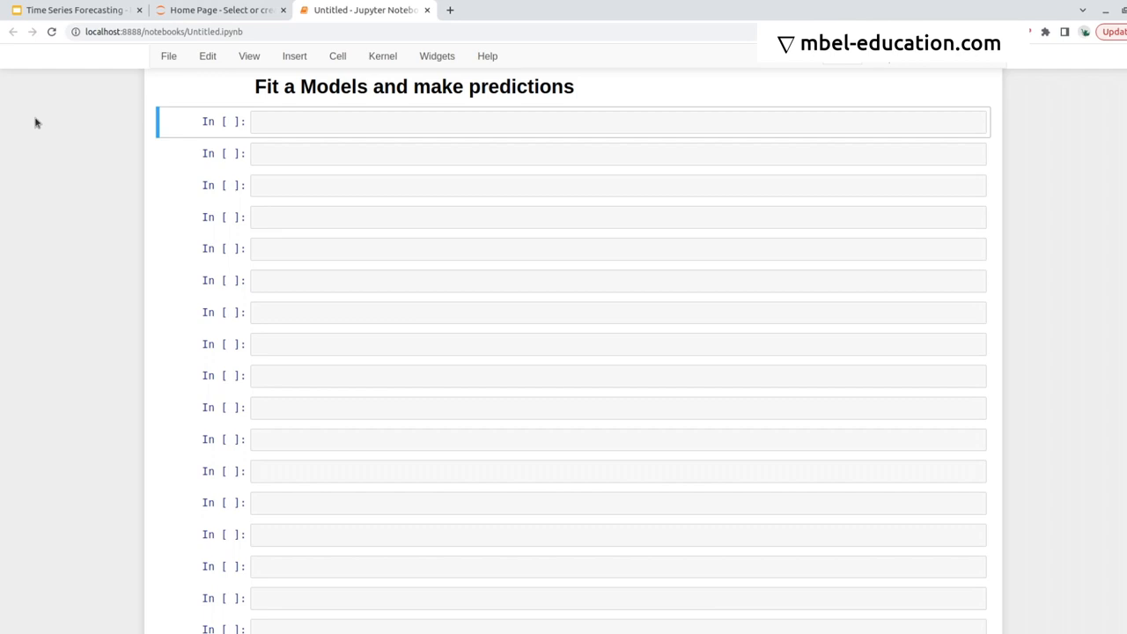
mouse_move(135, 85)
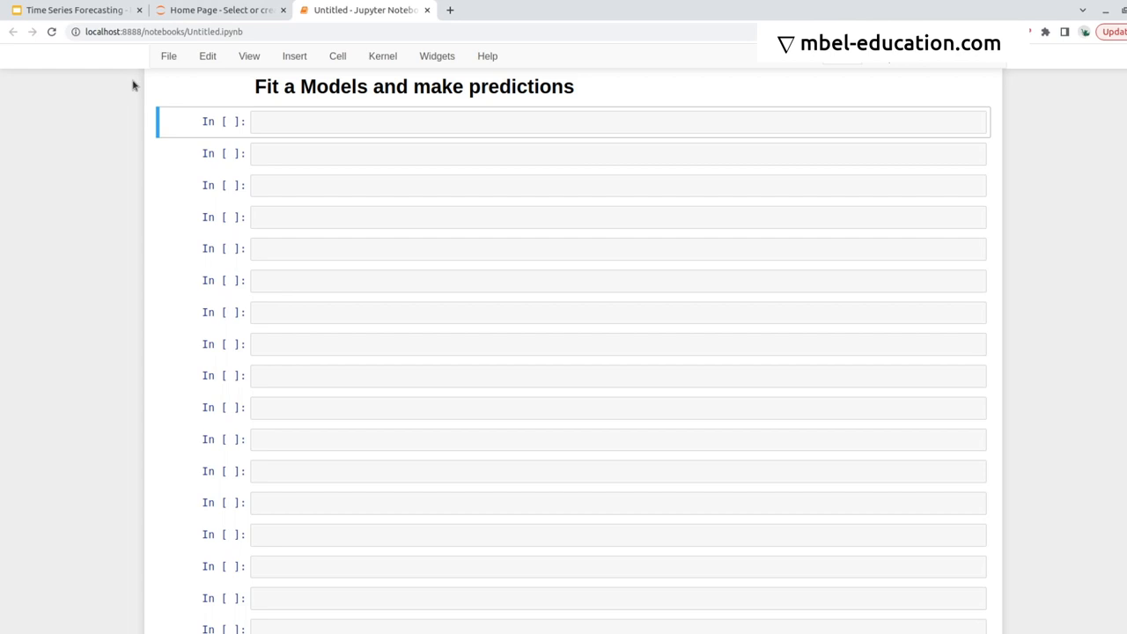
mouse_move(46, 262)
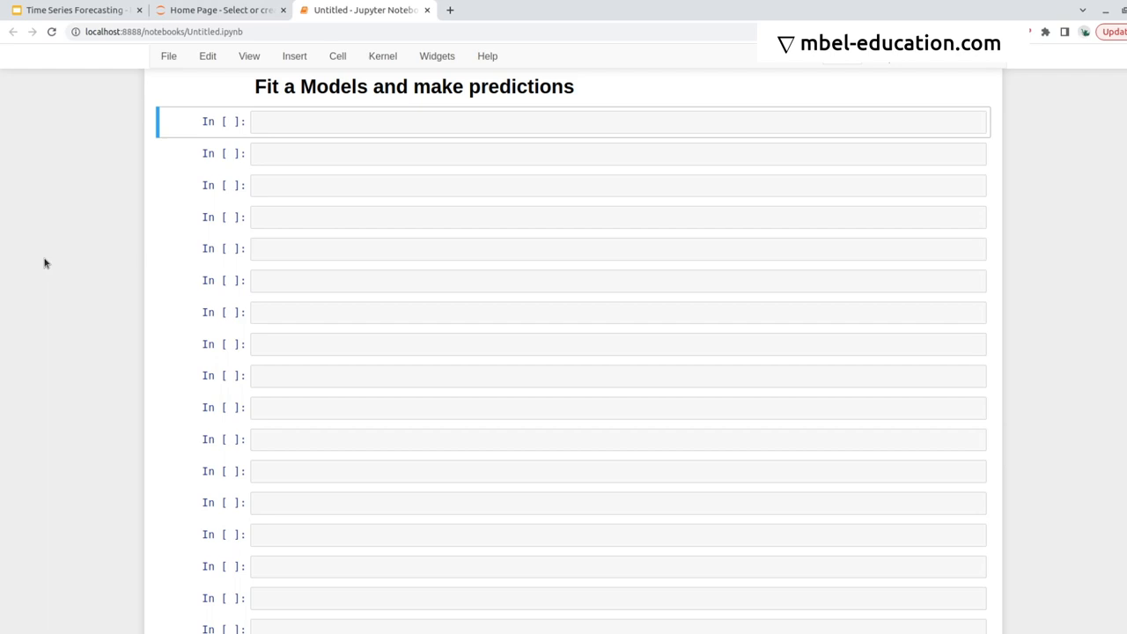
Keep only date and y, rename columns to ds/y/unique_id, and begin importing StatsForecast.
text(df =df[['date', 'y']])
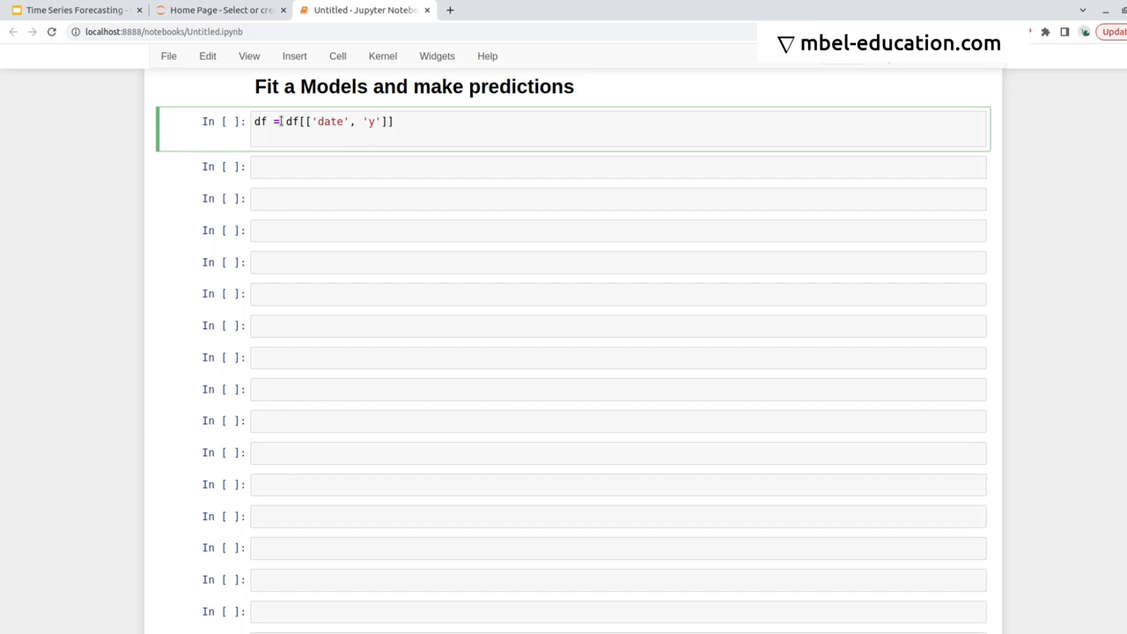
key(shift+enter)
text(df.columns = ['date', 'y', 'unique_id)
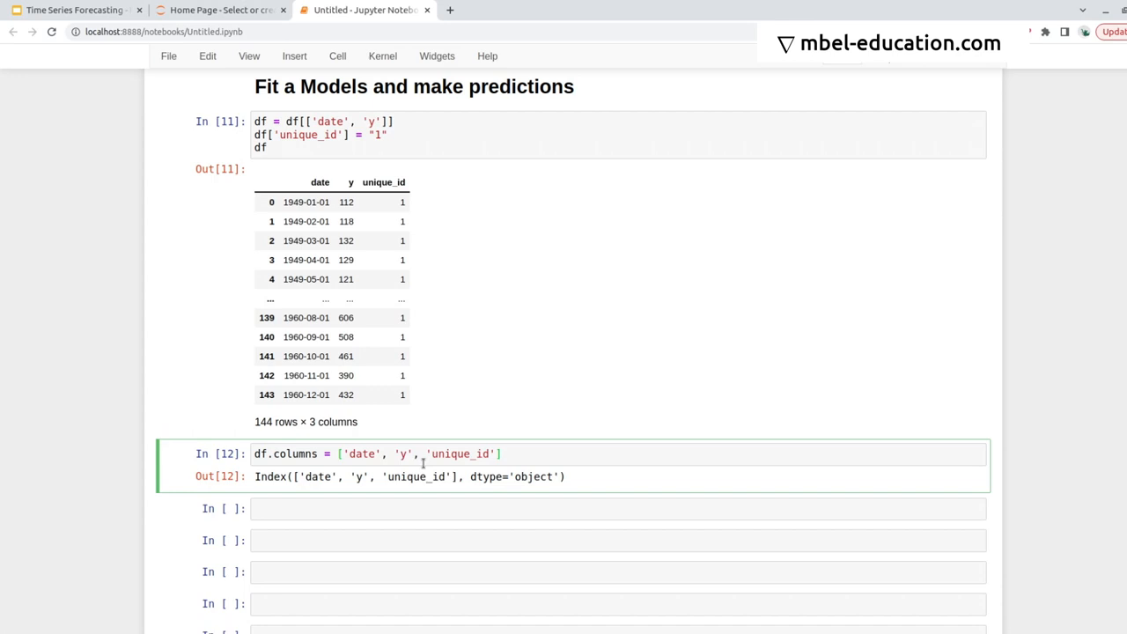
text(ds)
text(df)
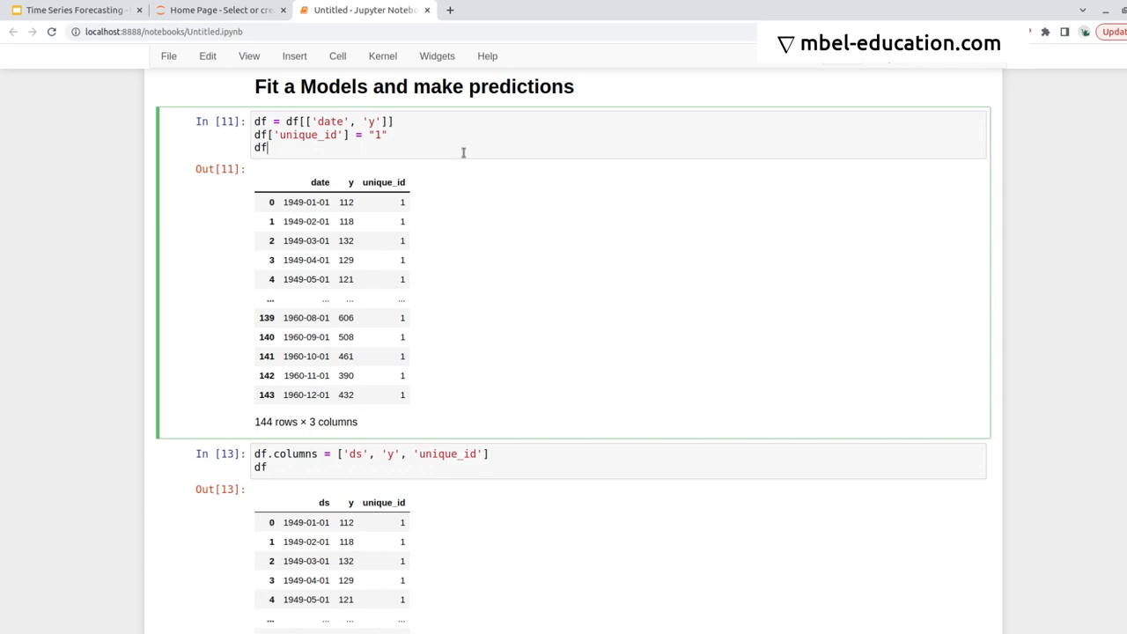
scroll(down, 3)
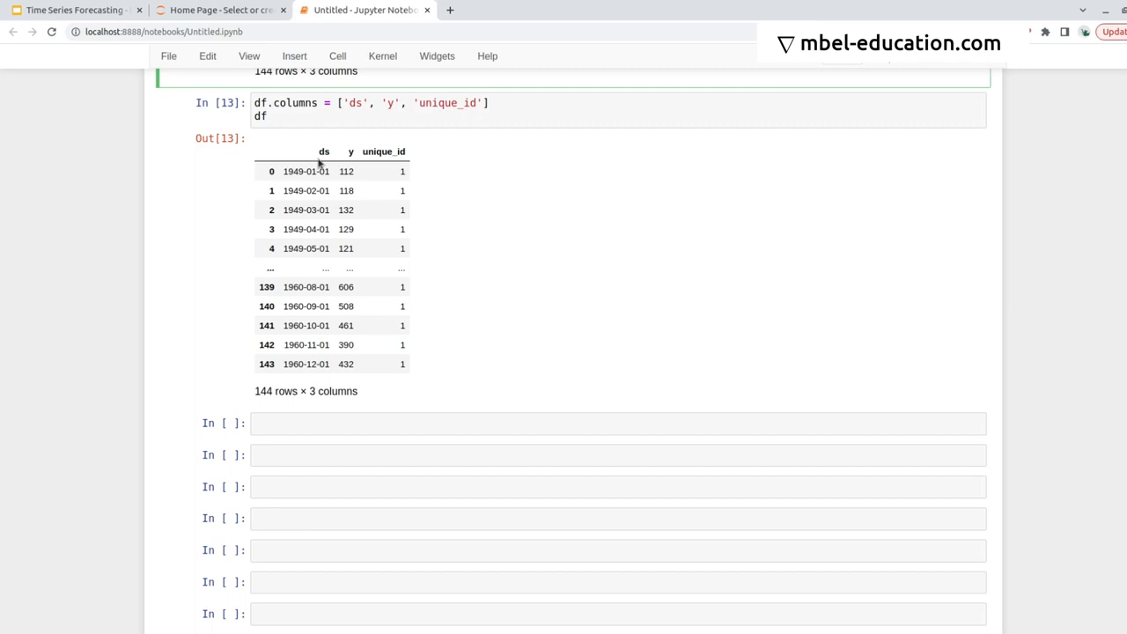
text(from statsforecast import StatsForecast)
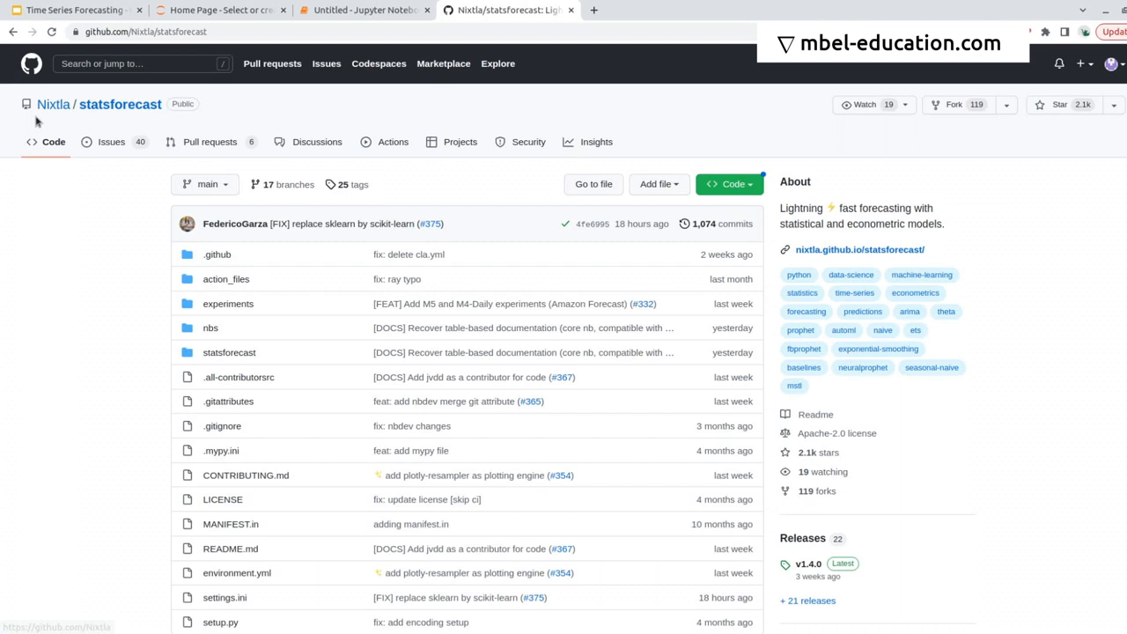
mouse_move(245, 105)
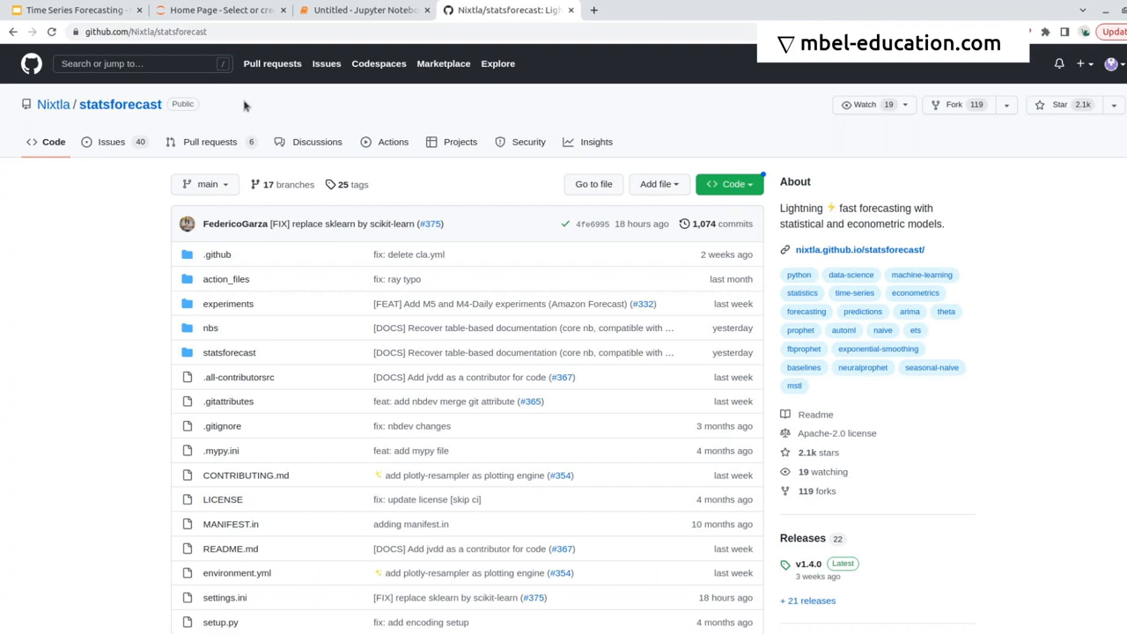
Scroll through the statsforecast README Quick Start example, then return to the notebook.
scroll(down, 3)
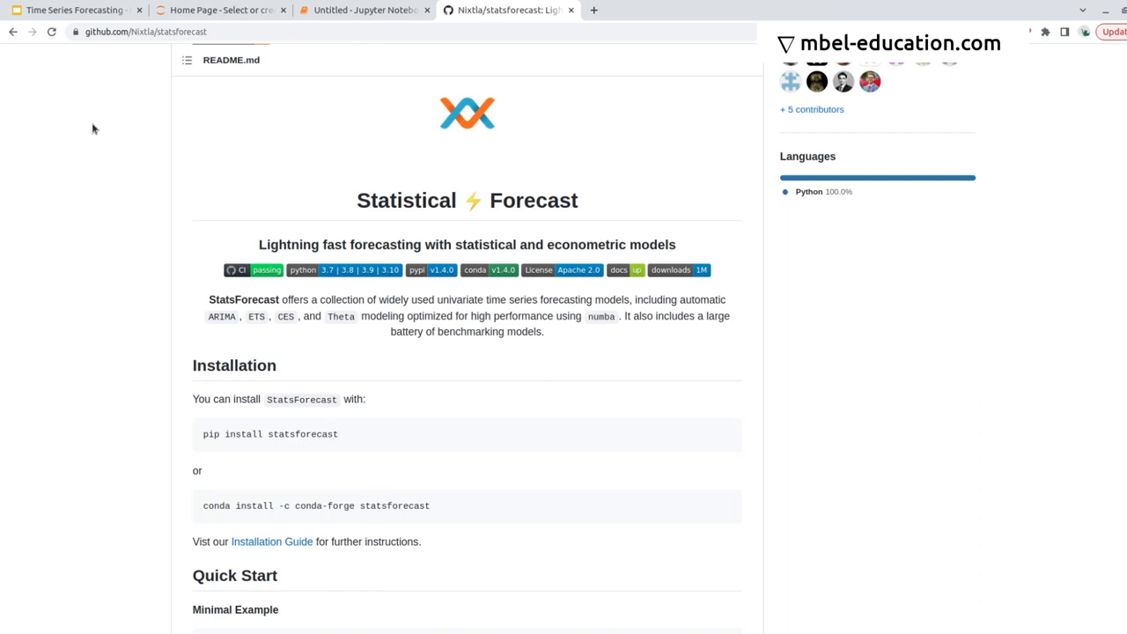
mouse_move(199, 347)
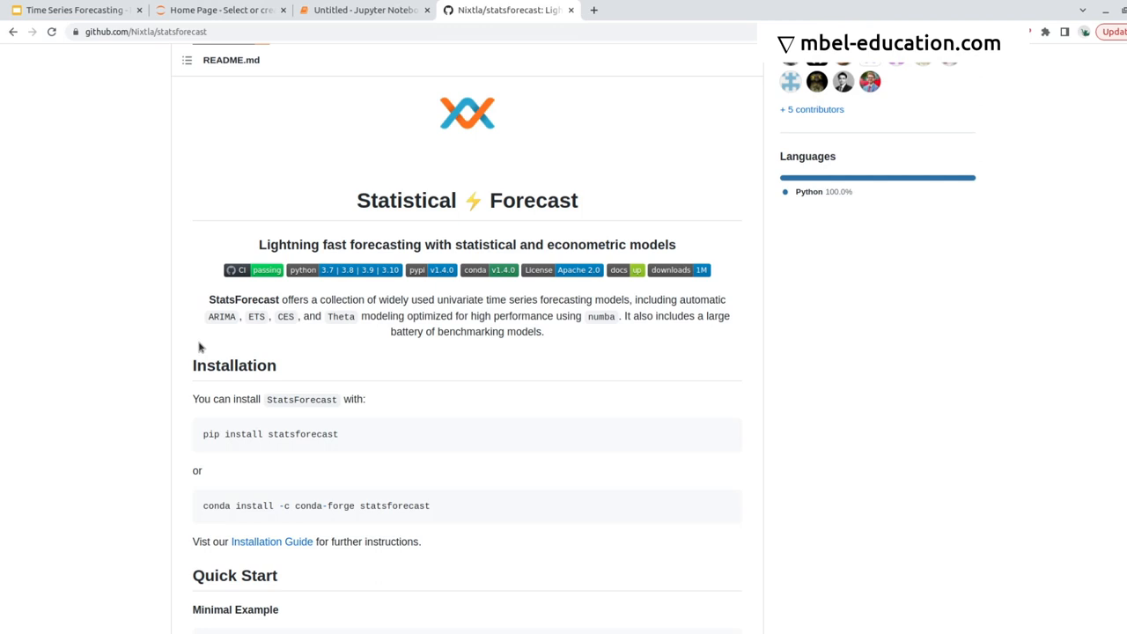
mouse_move(139, 300)
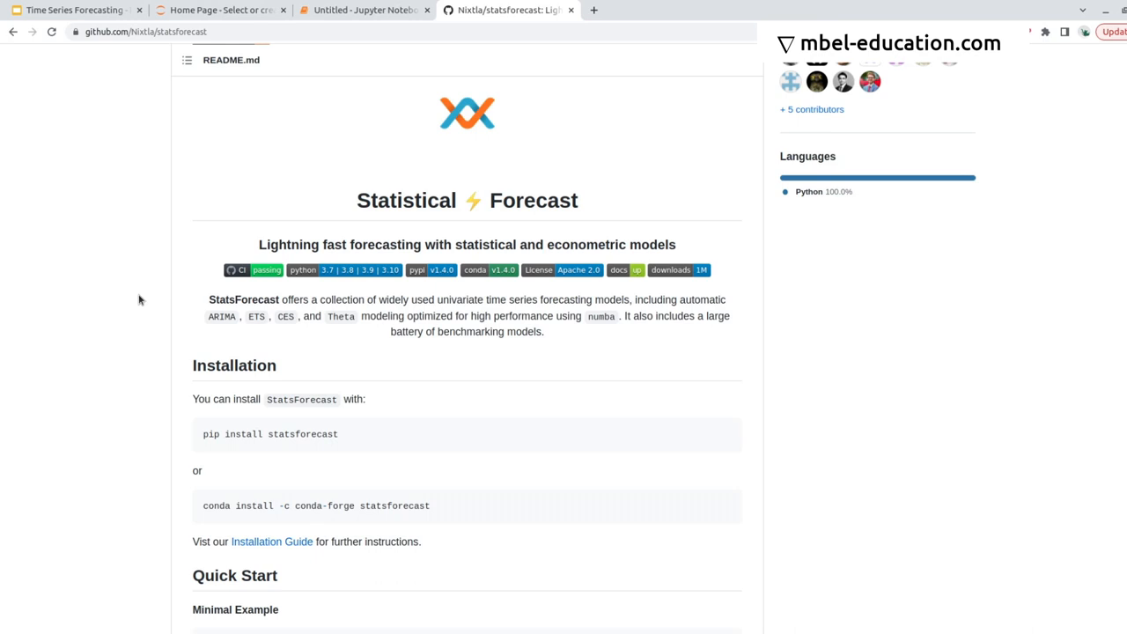
scroll(down, 3)
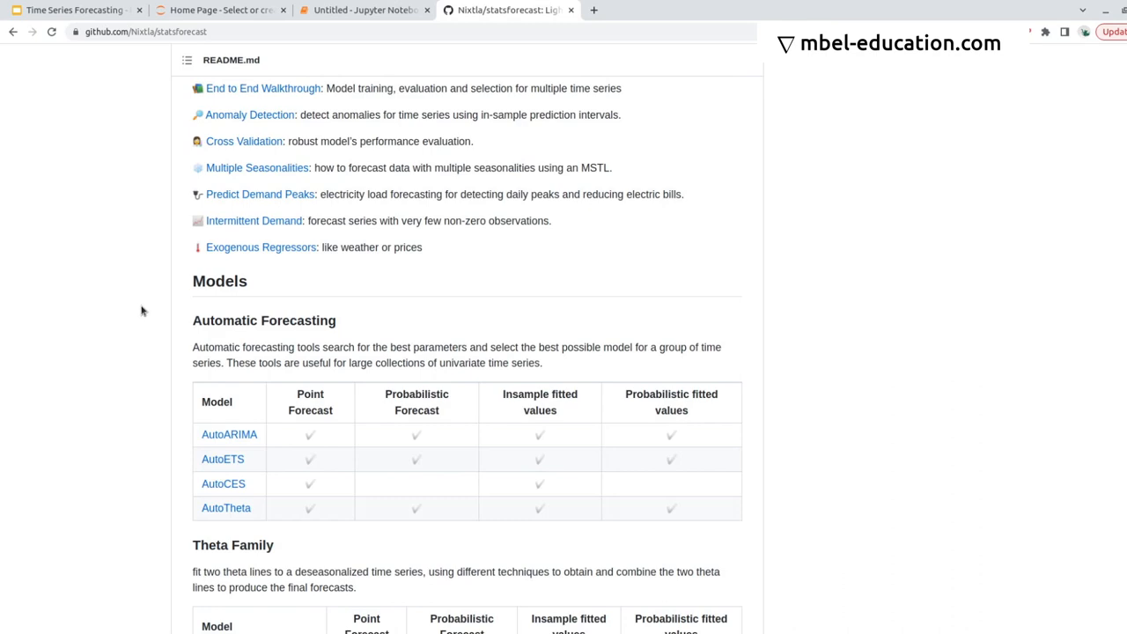
scroll(up, 3)
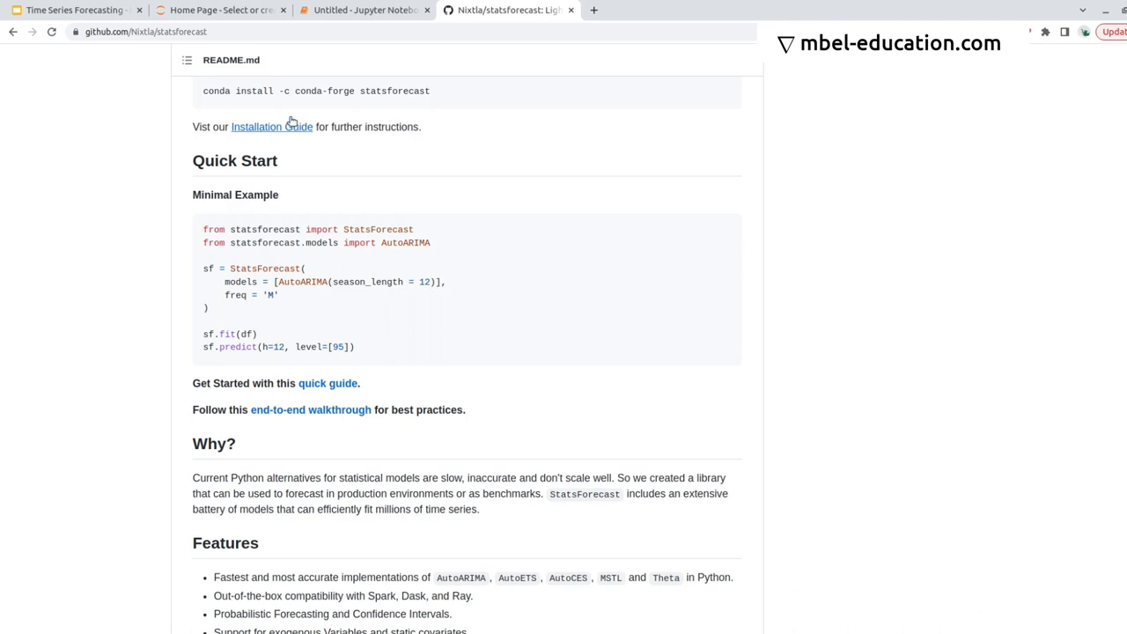
click(361, 9)
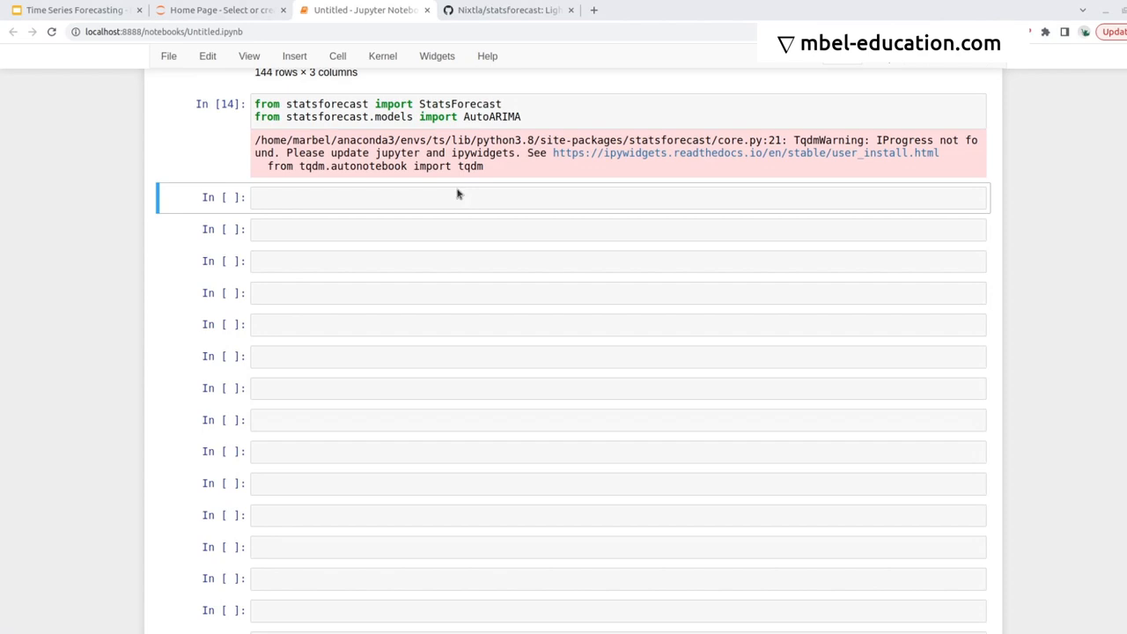
Create sf = StatsForecast with AutoARIMA(season_length=12) and freq='M'.
text(sf = StatsForecast()
text(models = [AutoARIMA(season_length = 12)],)
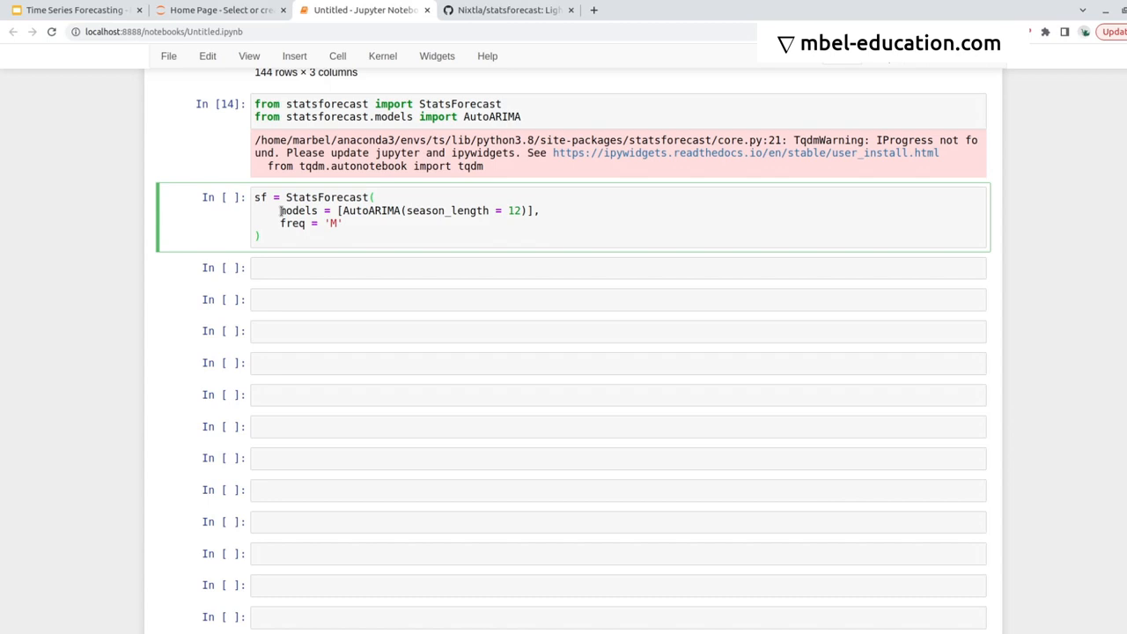
double_click(370, 210)
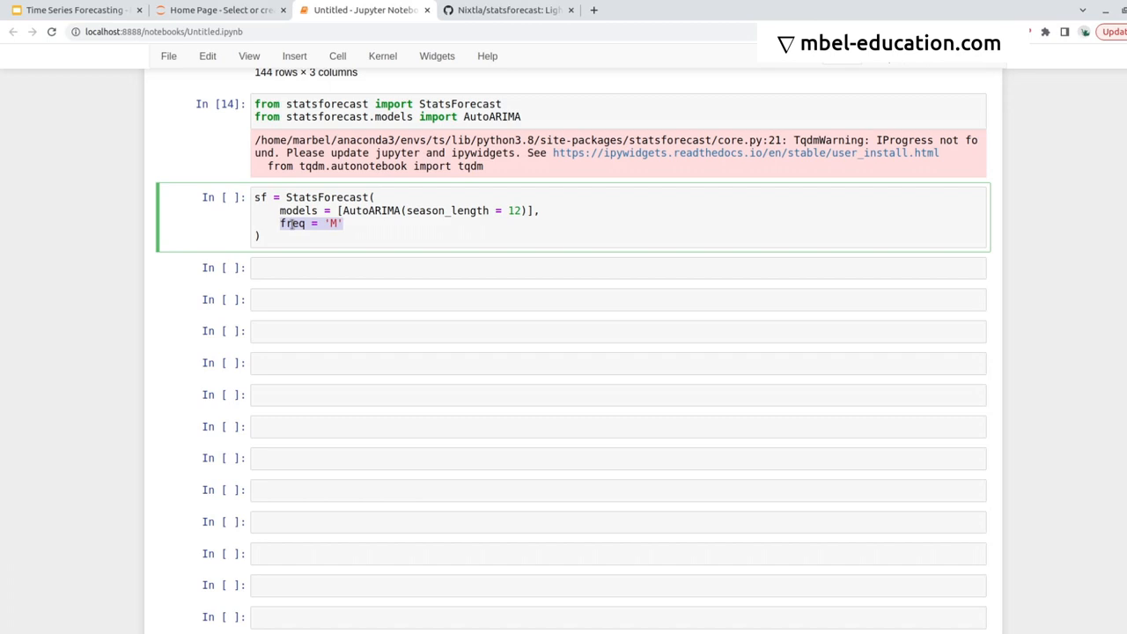
key(shift+Enter)
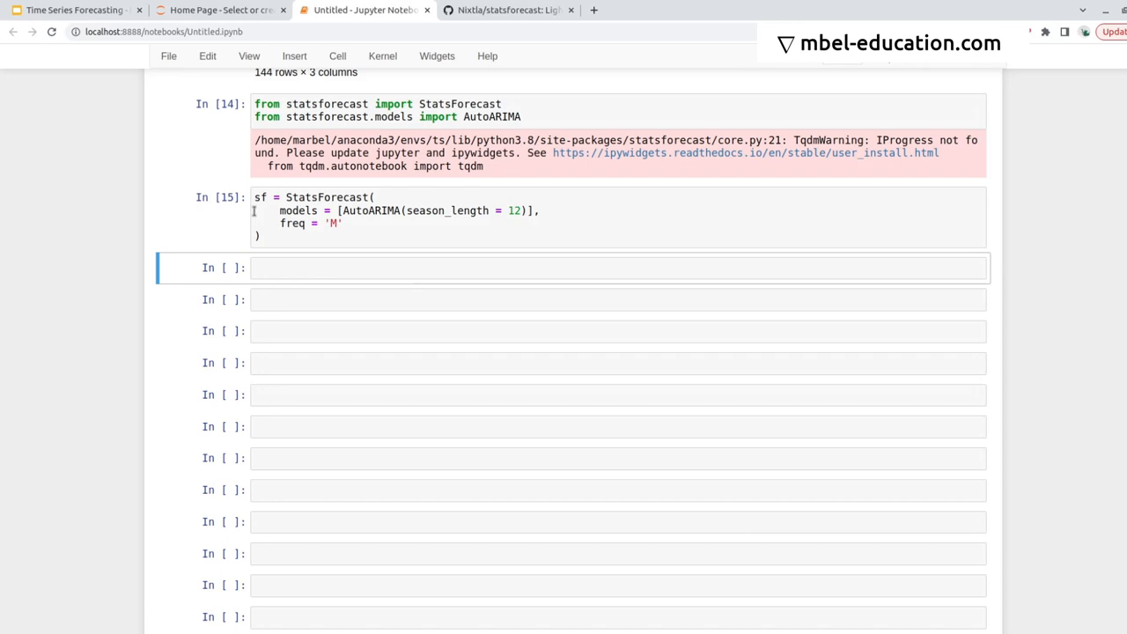
text(sf.fit(df)
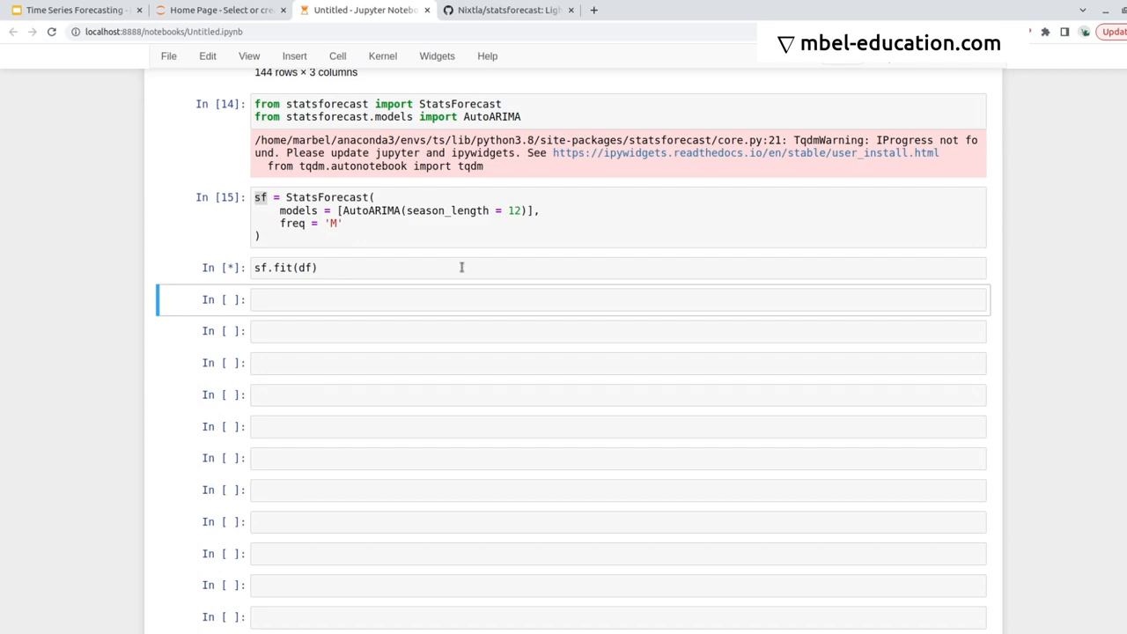
mouse_move(578, 268)
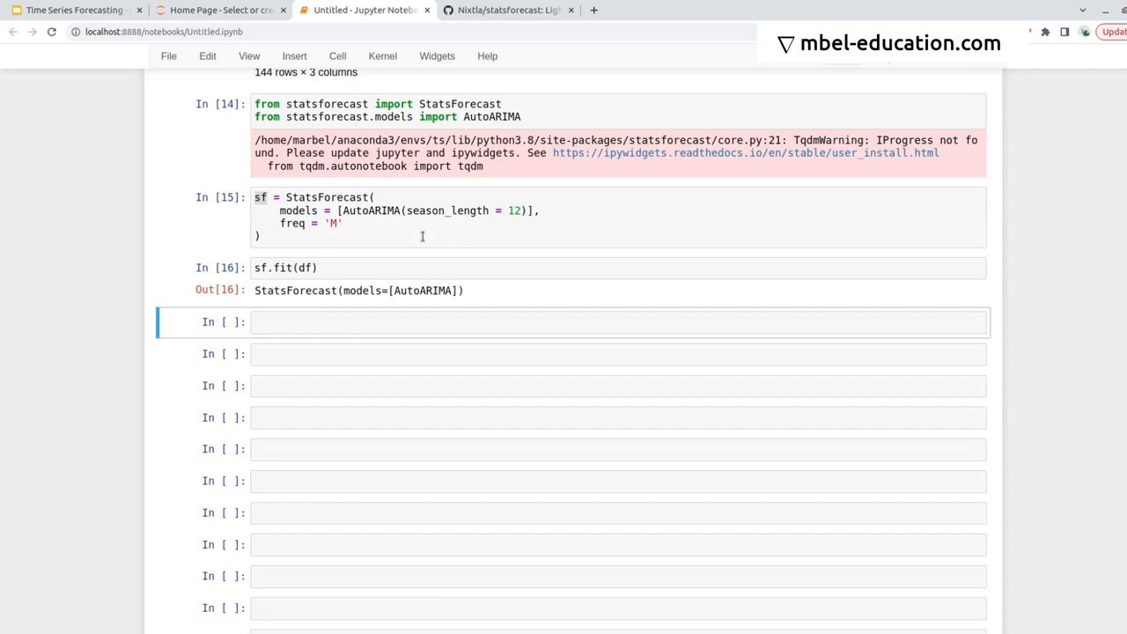
Run sf.fit(df) to train the AutoARIMA model on the passenger data.
click(352, 210)
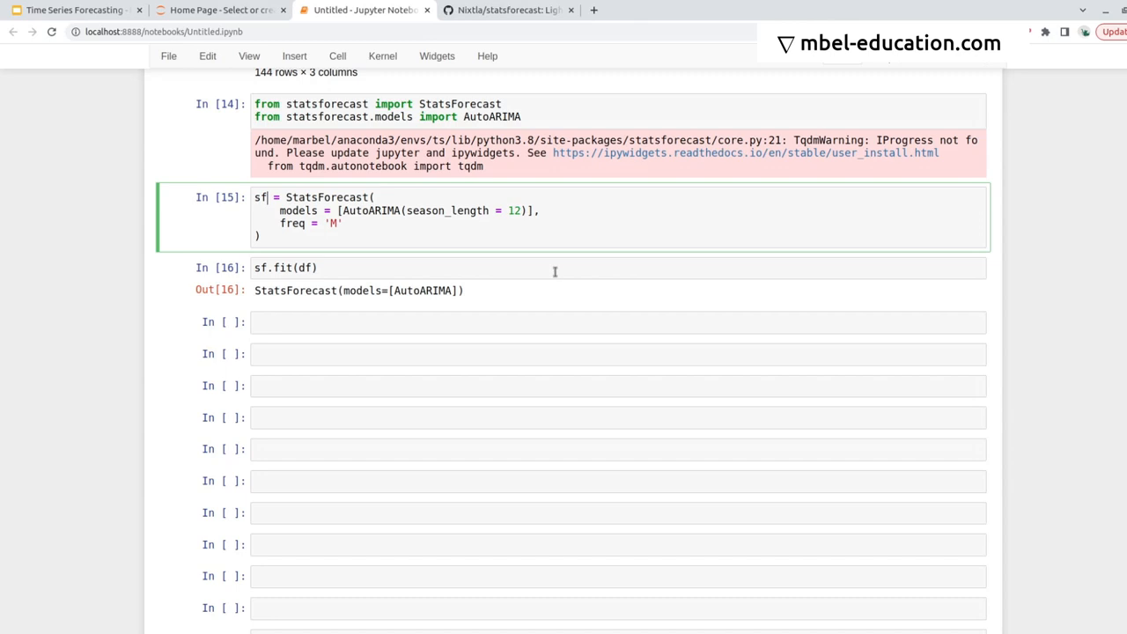
mouse_move(559, 266)
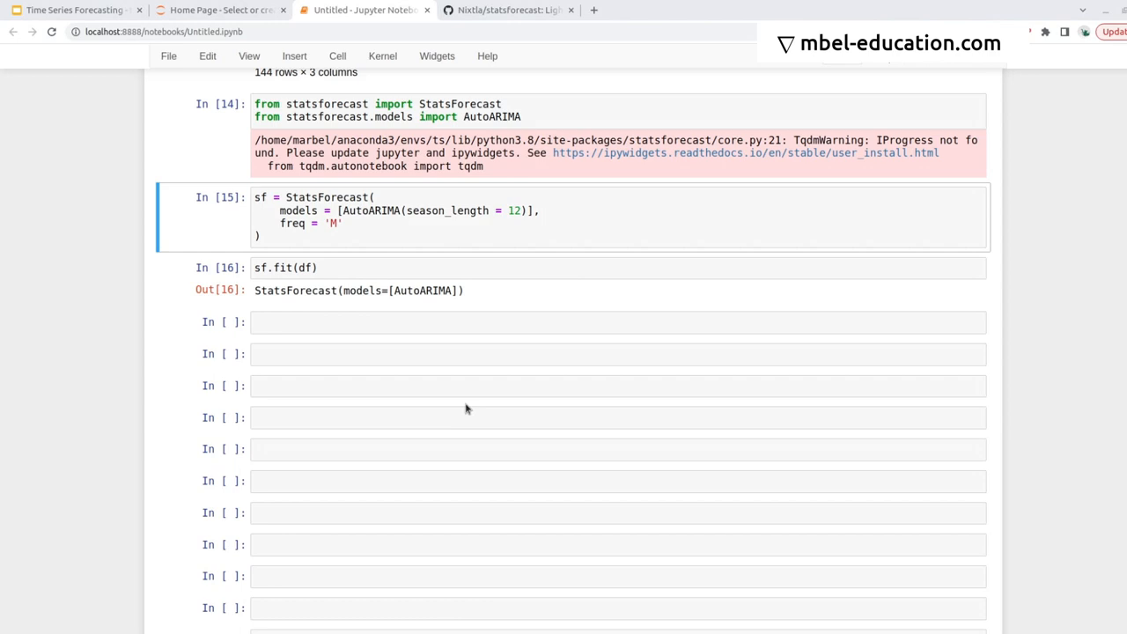
Run sf.predict(h=12, level=[95]) and inspect the AutoARIMA forecast table headings.
text(sf.predict(h=12, level=[95]))
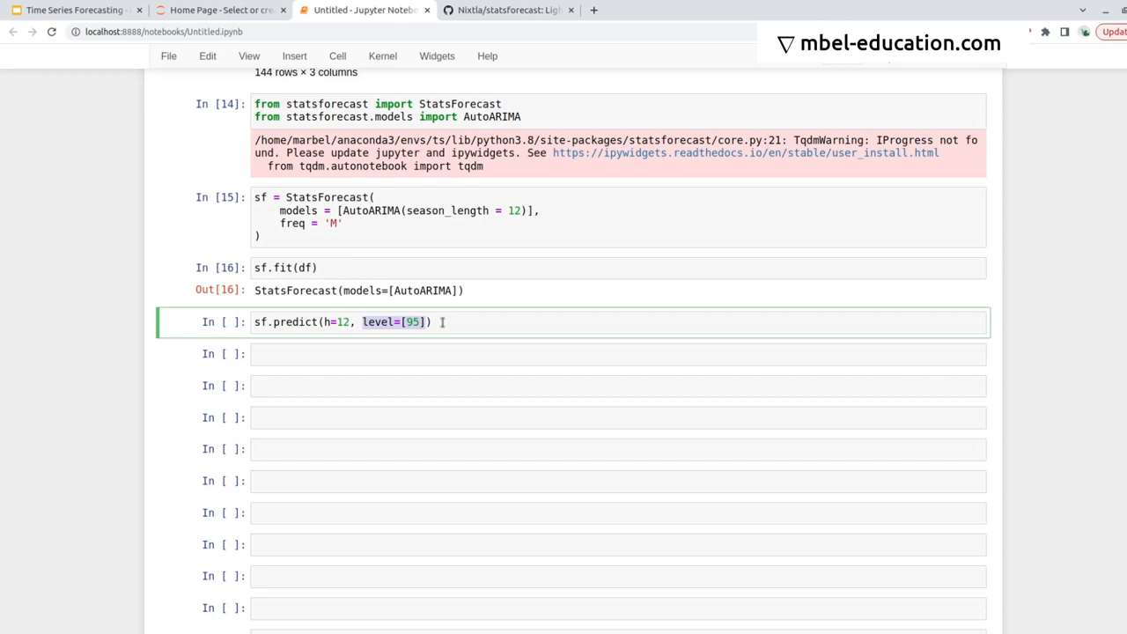
key(shift+enter)
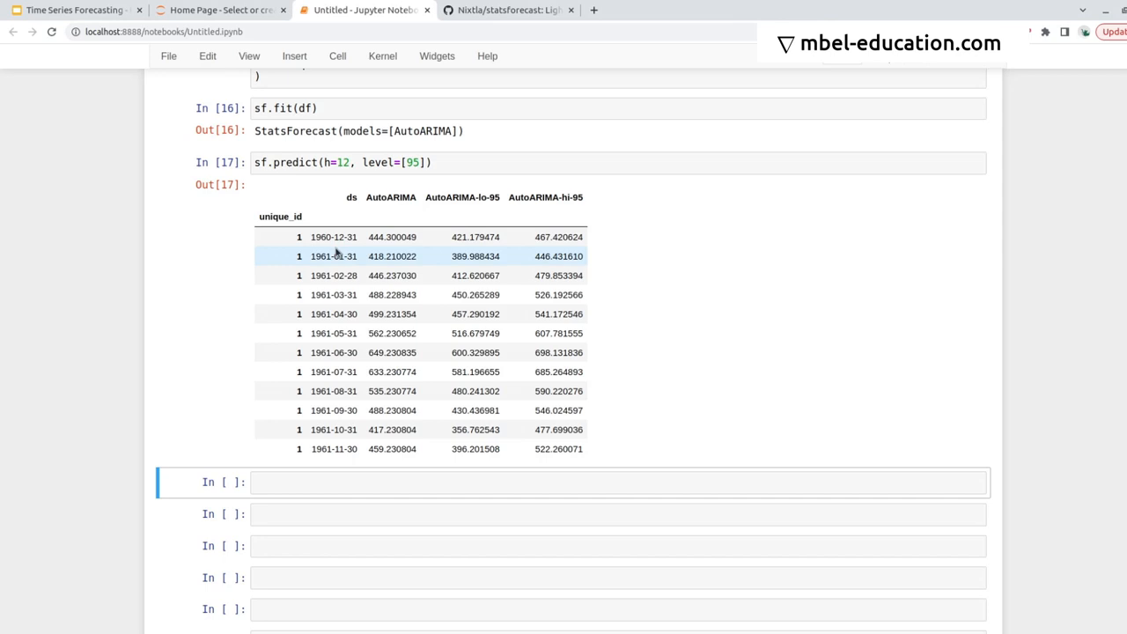
double_click(391, 197)
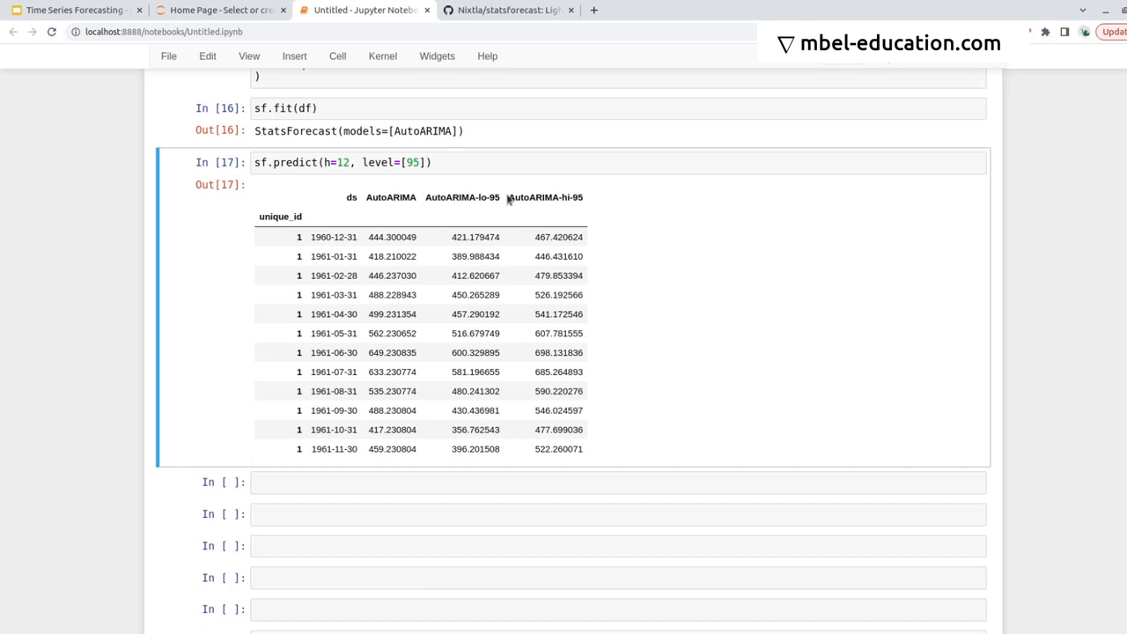
double_click(390, 196)
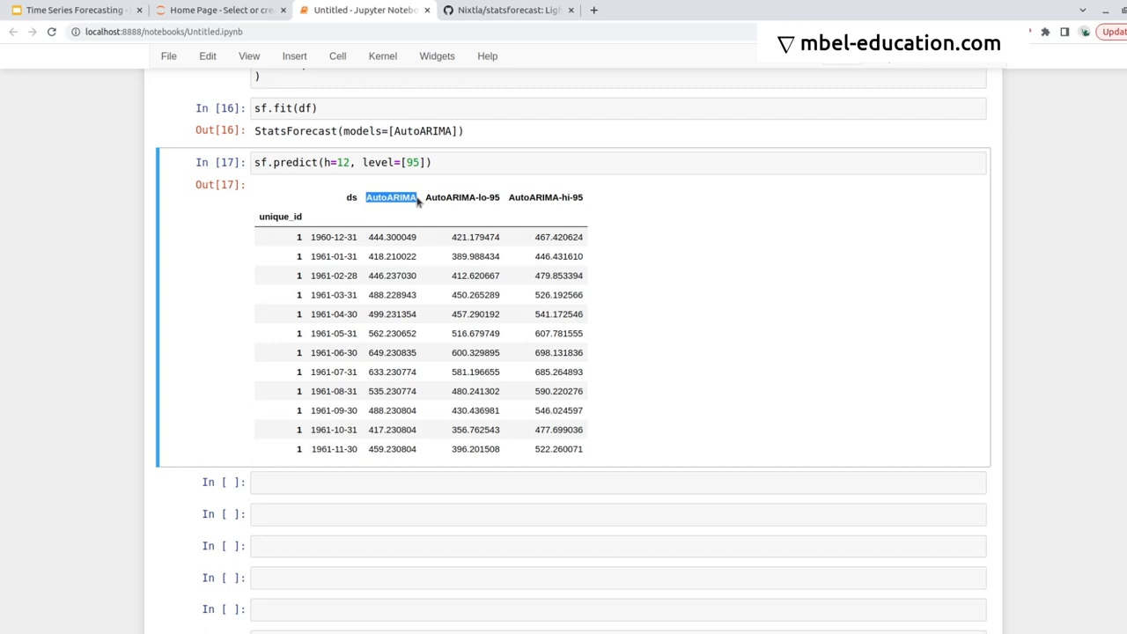
mouse_move(500, 411)
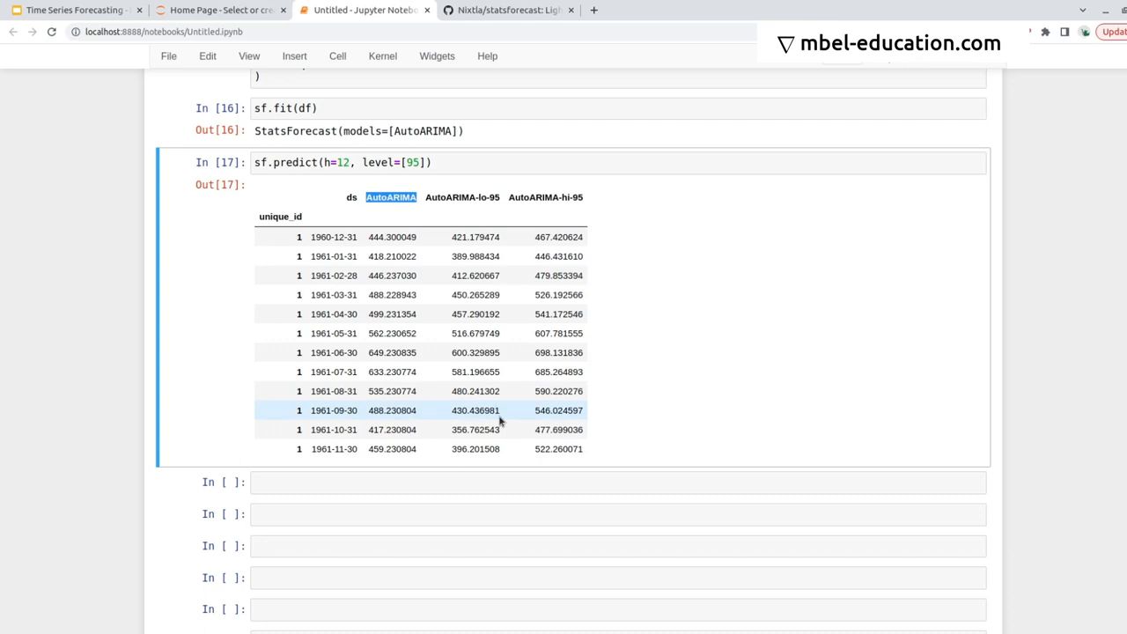
mouse_move(320, 352)
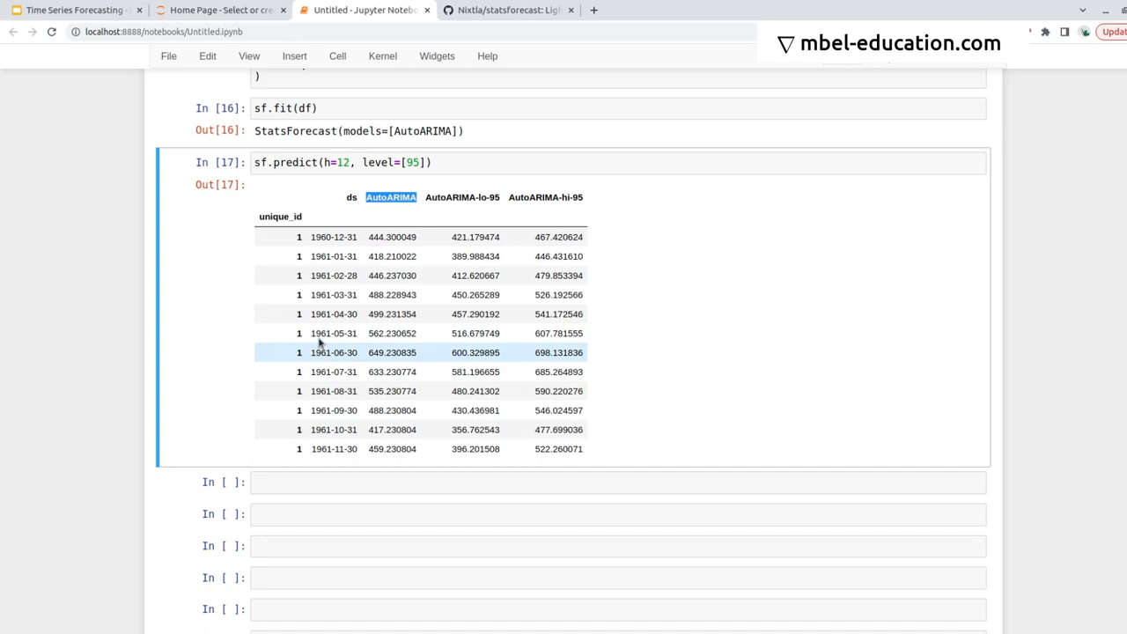
double_click(333, 236)
text(df.tail())
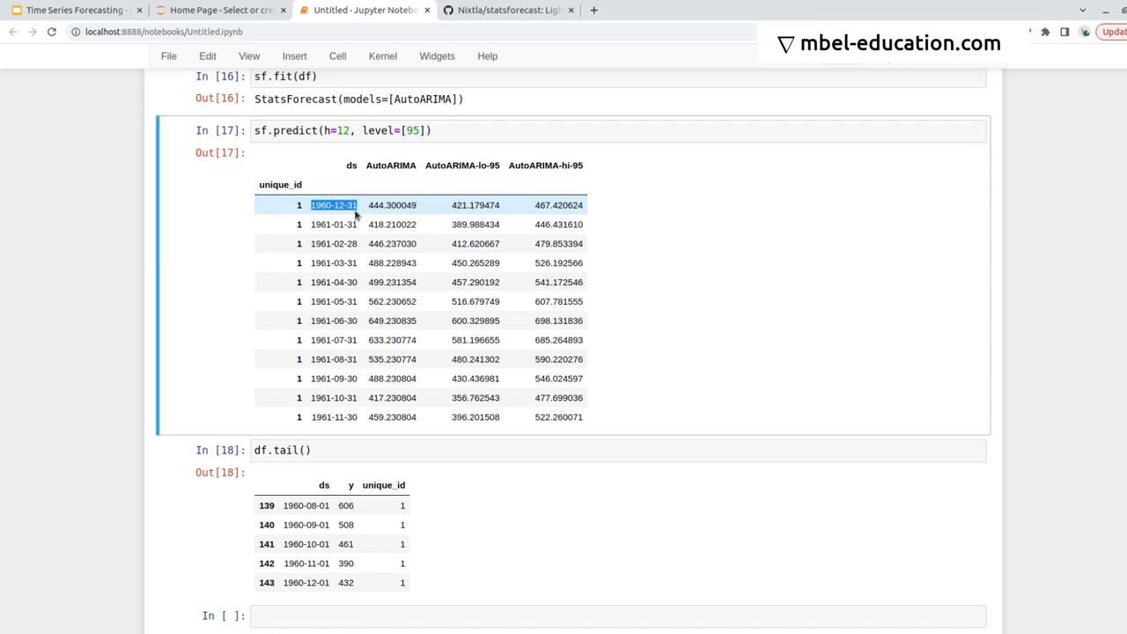
mouse_move(337, 218)
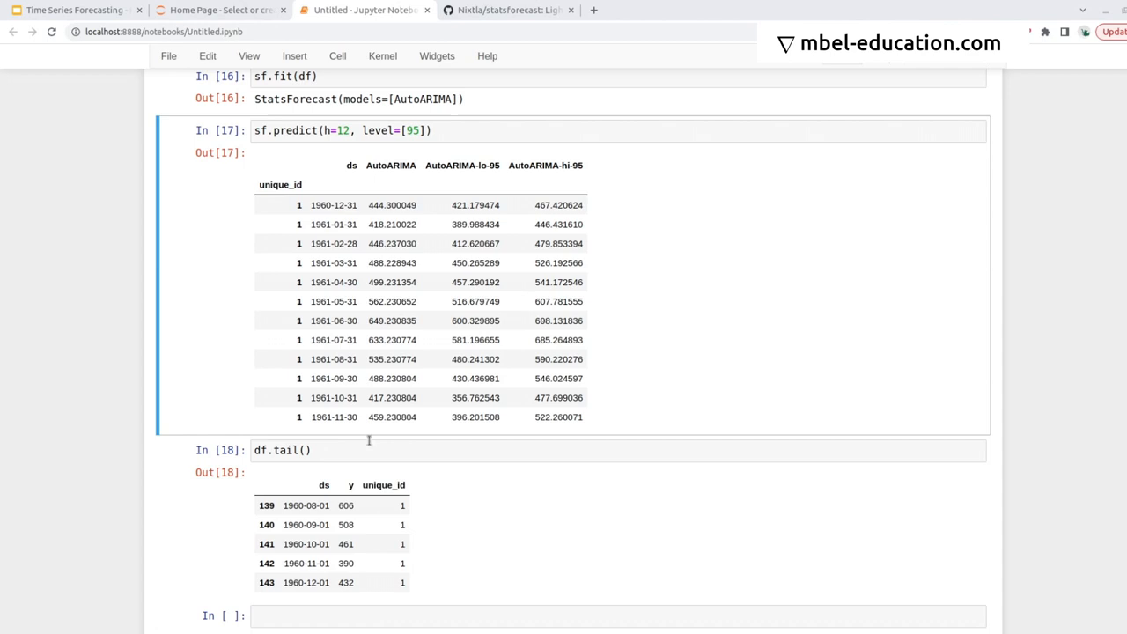
Assign the prediction to forecast_df and add 'from datetime import timedelta' to the cell.
text(forecast_df =)
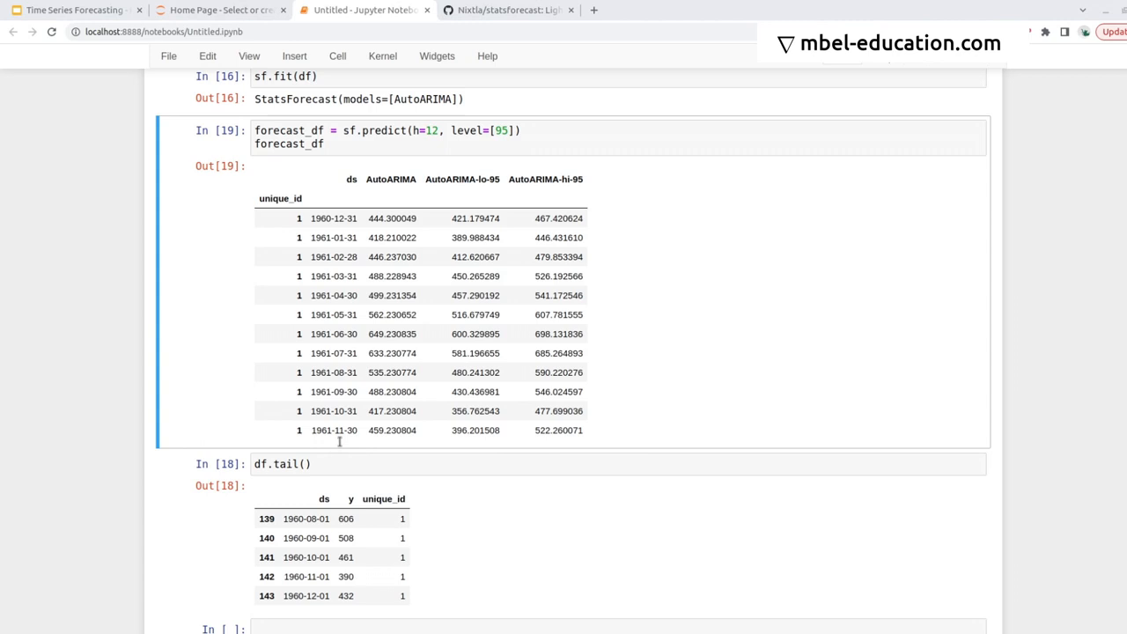
text(from datetime import timedelta)
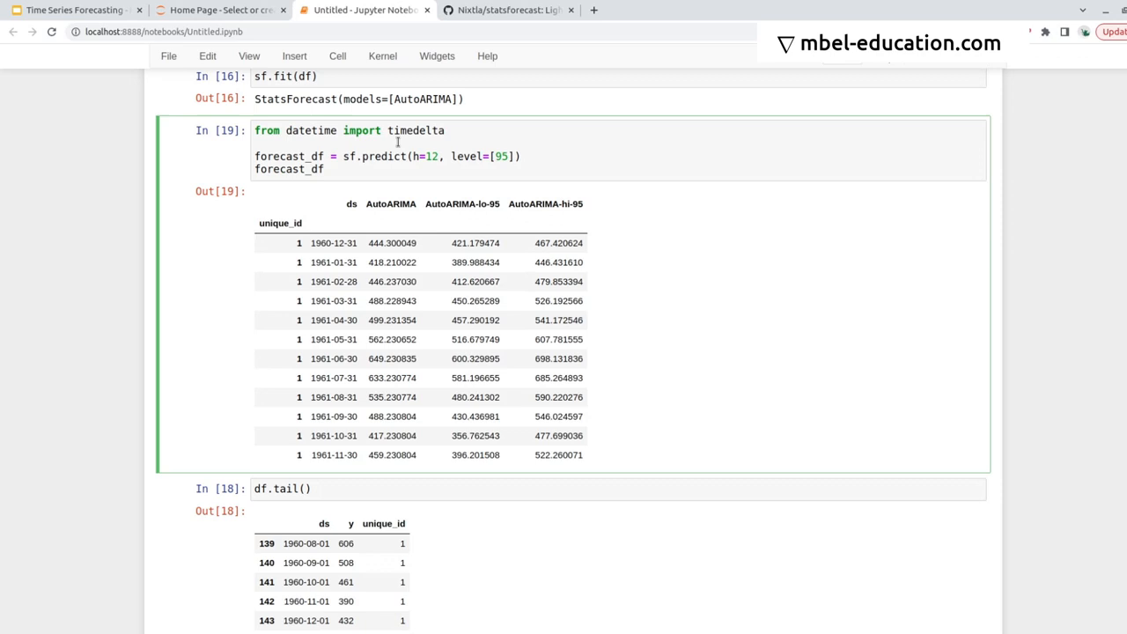